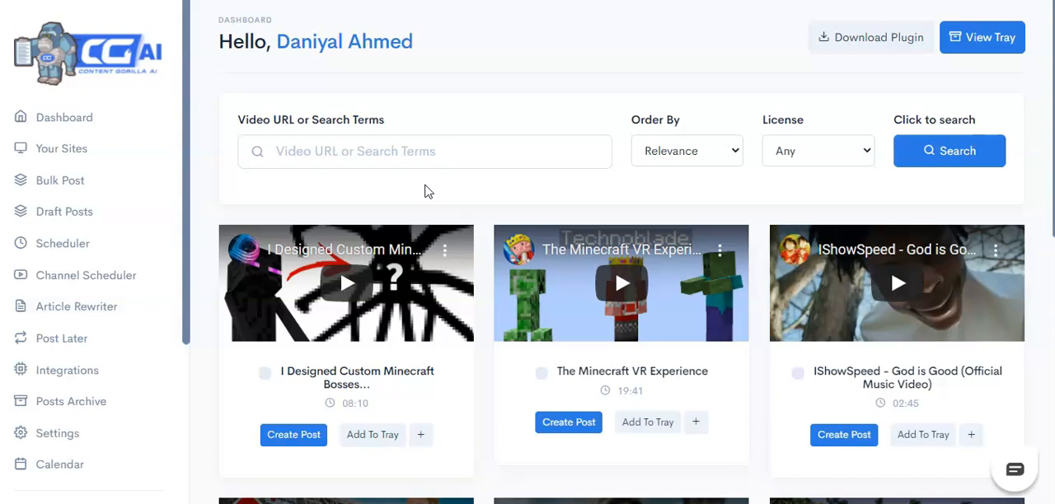
- Search YouTube videos for 'what are nfts gary vee' and choose the NFT journey video
{"action": "left_click", "coordinate": [424, 151]}
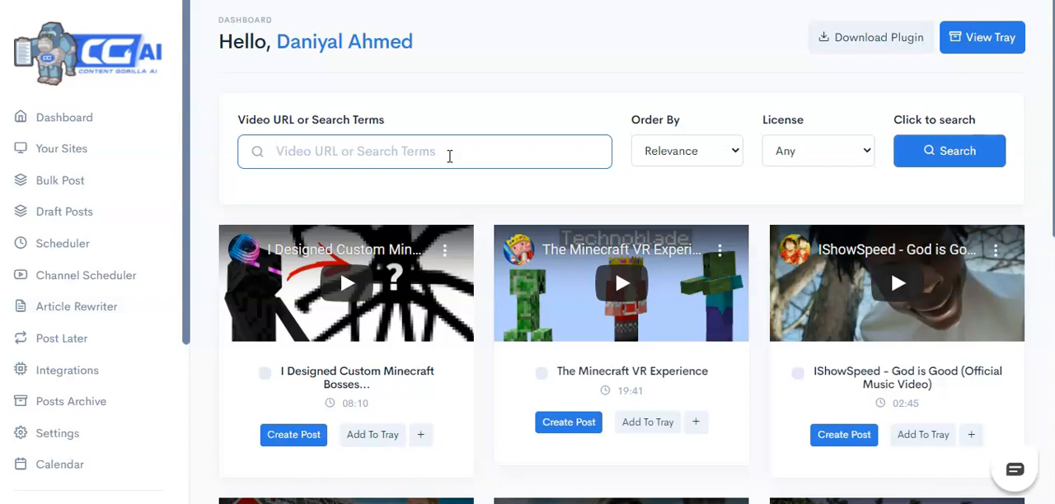
{"action": "type", "text": "What are NB"}
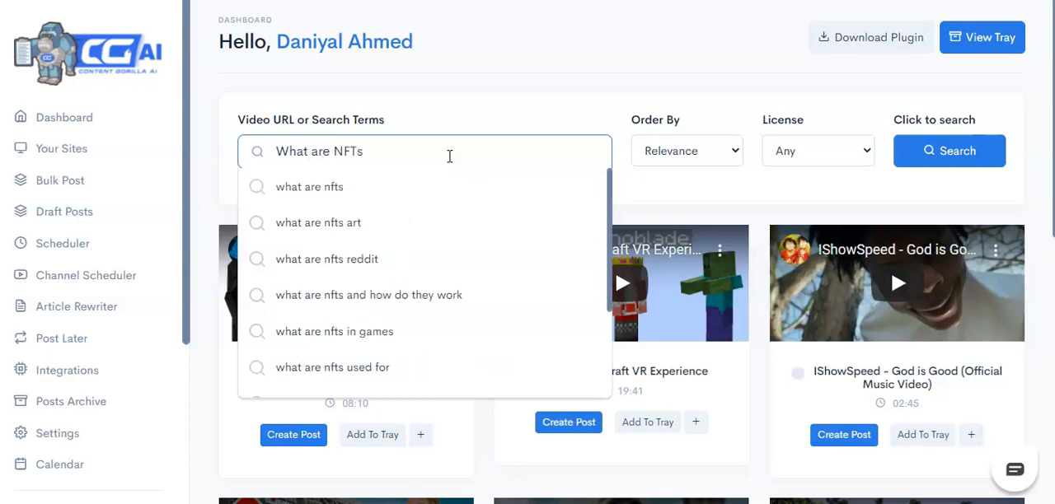
{"action": "type", "text": "gary vee"}
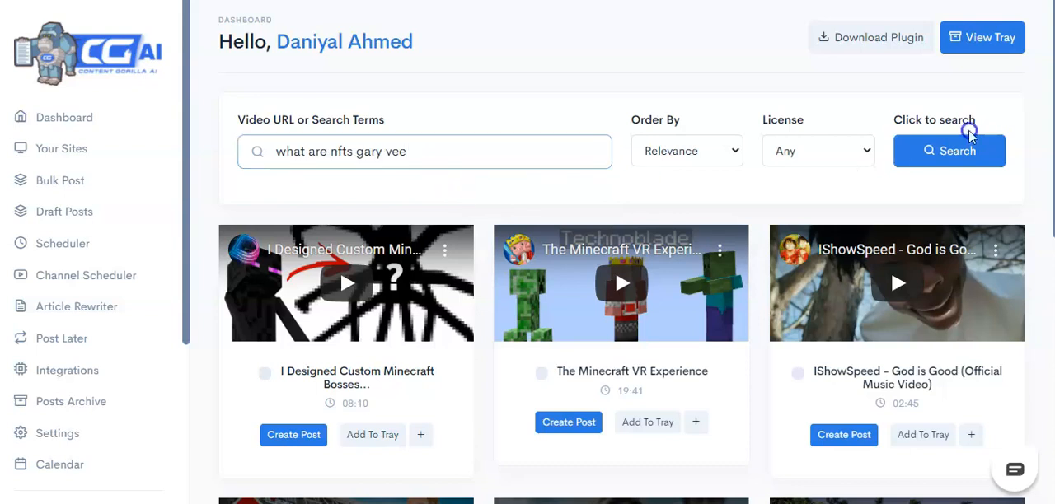
{"action": "left_click", "coordinate": [948, 151]}
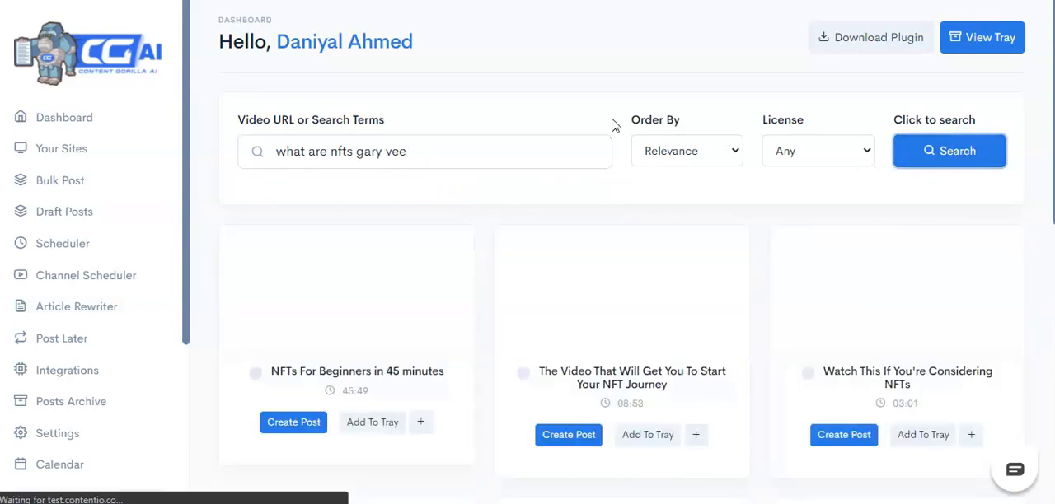
{"action": "scroll", "scroll_direction": "down", "scroll_amount": 3}
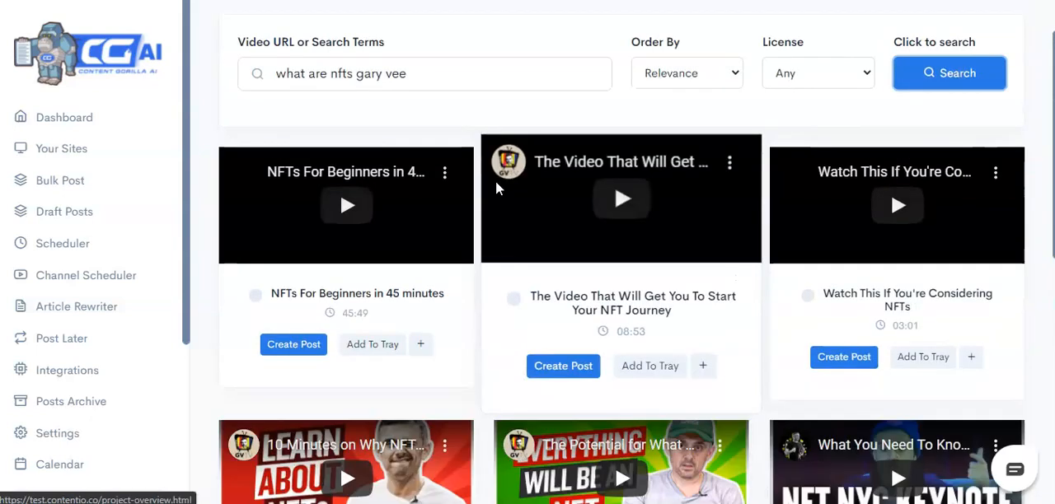
{"action": "left_click", "coordinate": [563, 365]}
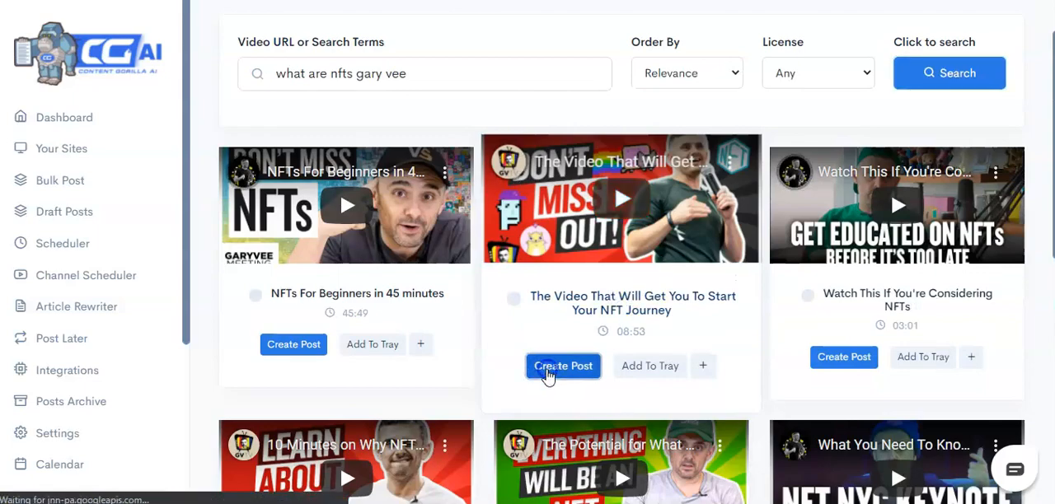
- Create a post from the NFT journey video and review its 1,756-word transcript description
{"action": "left_click", "coordinate": [562, 366]}
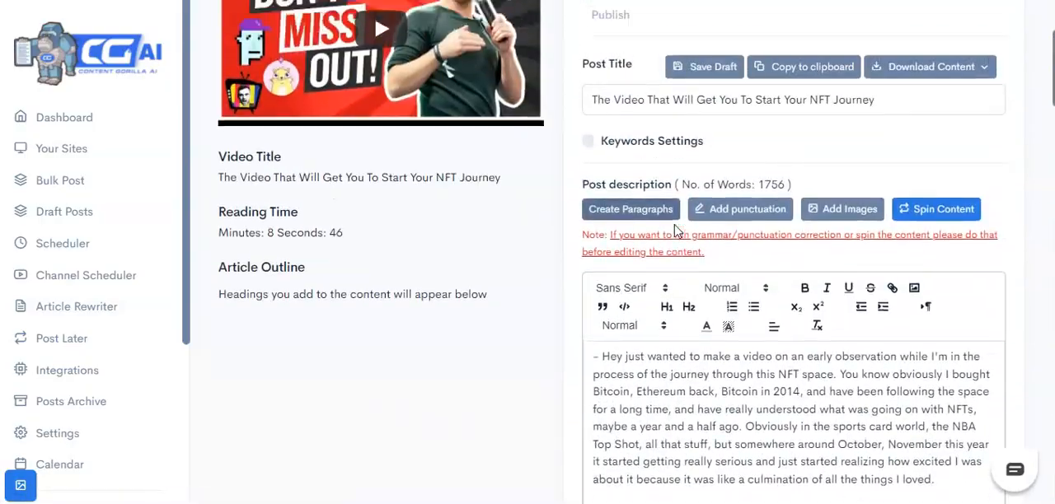
{"action": "scroll", "scroll_direction": "down", "scroll_amount": 3}
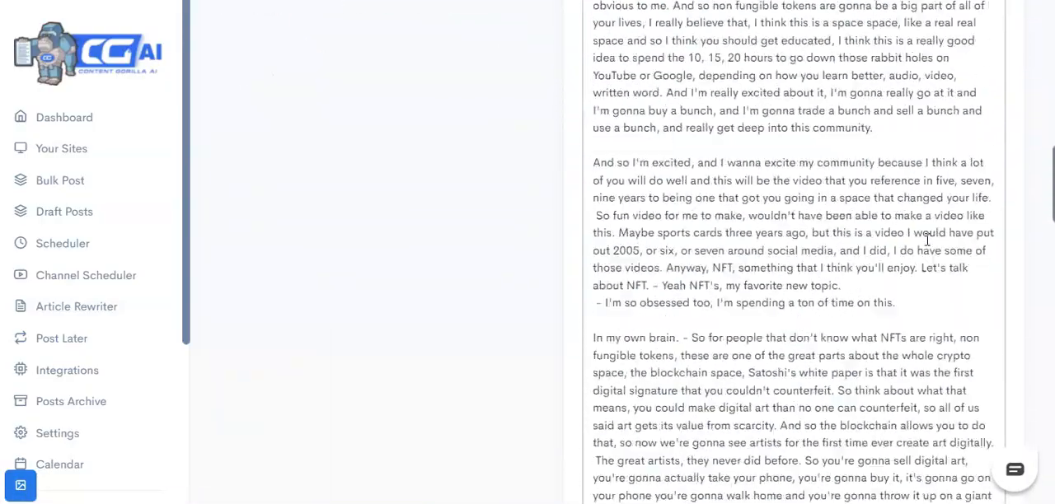
{"action": "scroll", "scroll_direction": "down", "scroll_amount": 3}
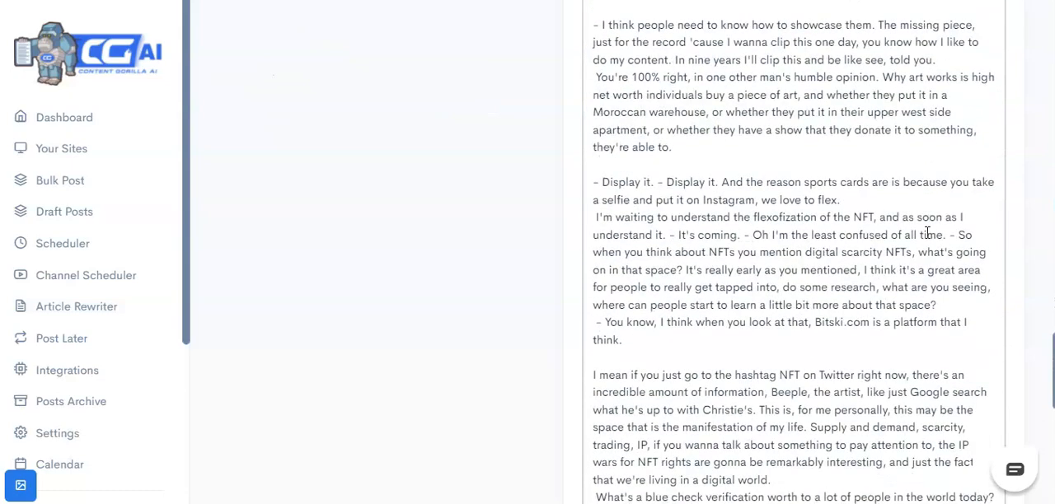
{"action": "scroll", "scroll_direction": "down", "scroll_amount": 3}
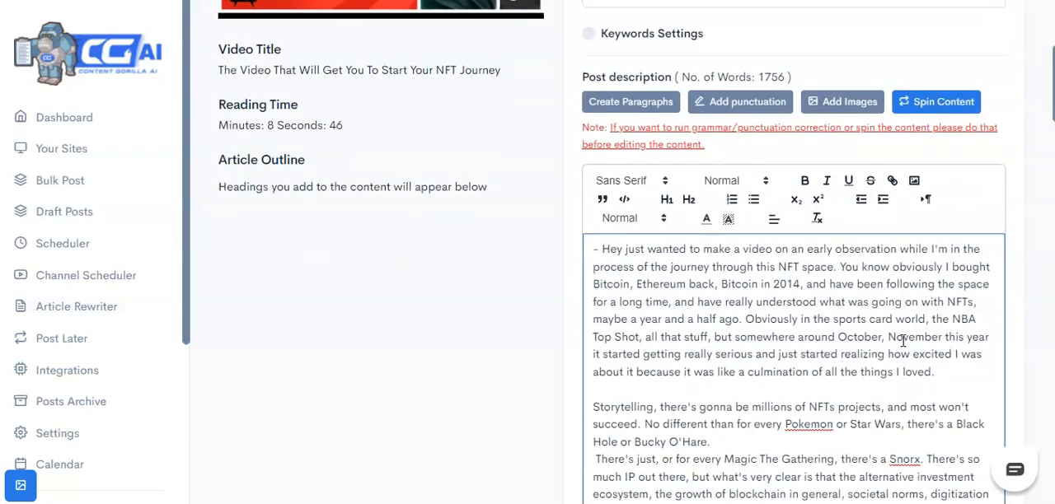
{"action": "scroll", "scroll_direction": "down", "scroll_amount": 3}
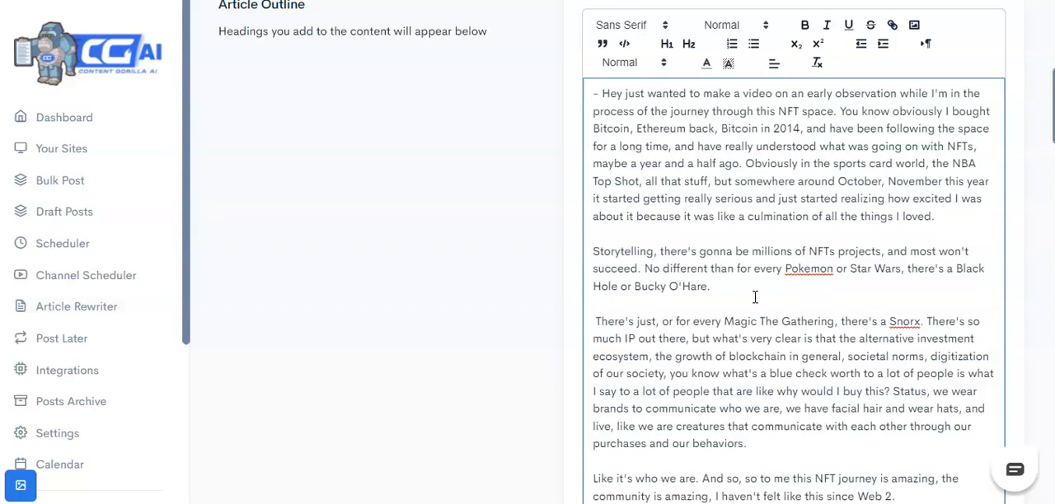
- Add an 'Overview' line at the top of the post and select it for heading formatting
{"action": "left_click", "coordinate": [595, 304]}
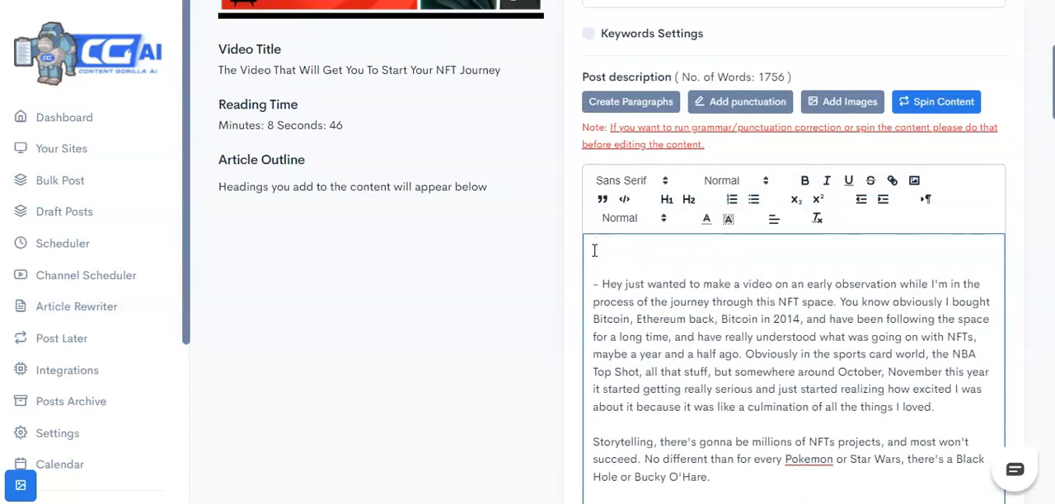
{"action": "type", "text": "Overview"}
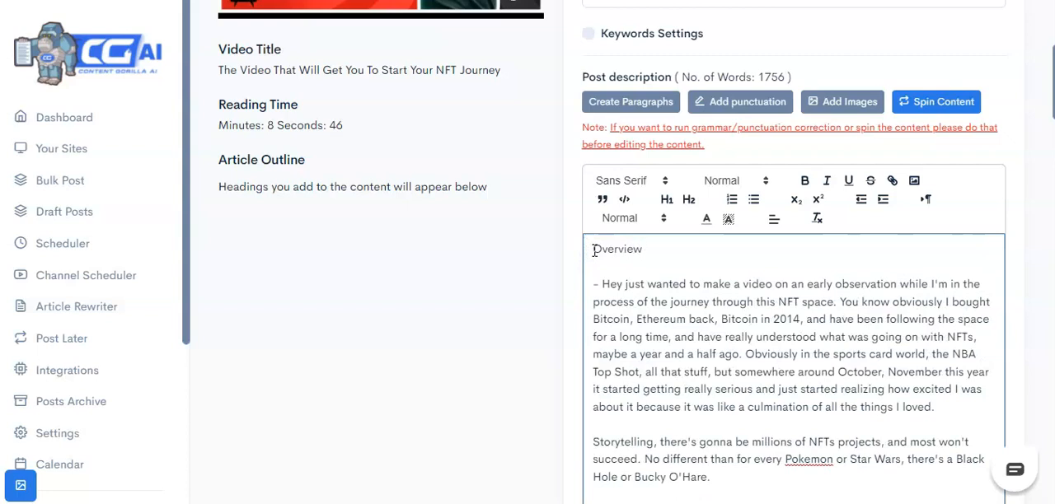
{"action": "double_click", "coordinate": [617, 248]}
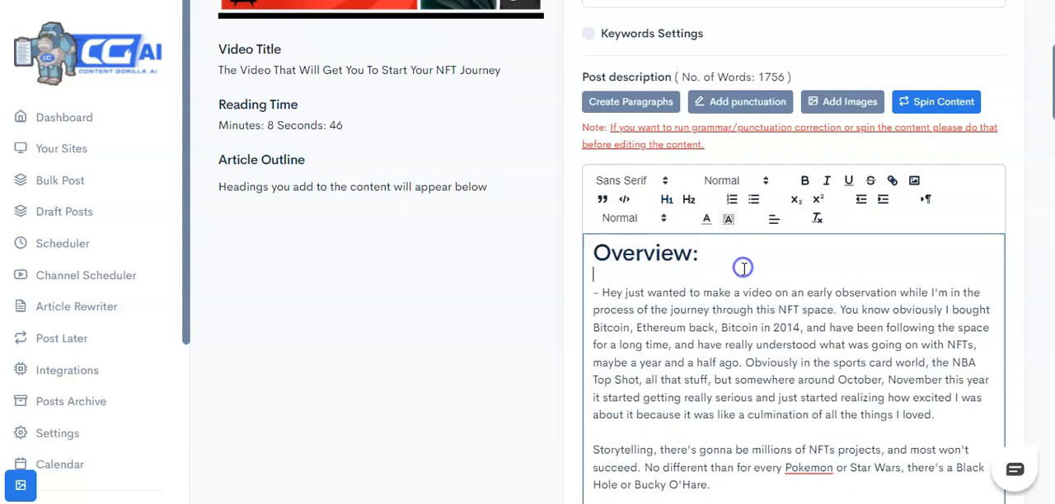
- Insert a 'What is an NFT?' line after the Web 2 paragraph
{"action": "scroll", "scroll_direction": "down", "scroll_amount": 3}
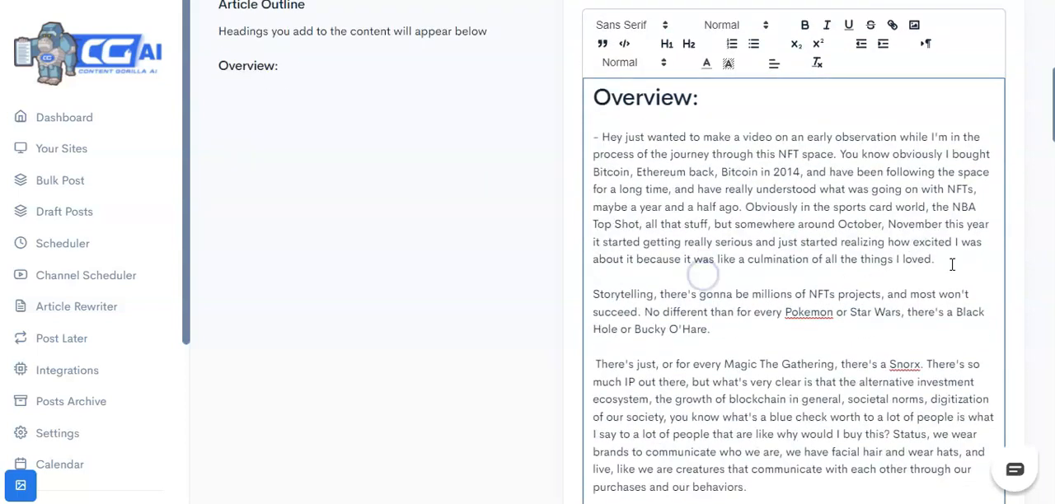
{"action": "scroll", "scroll_direction": "down", "scroll_amount": 3}
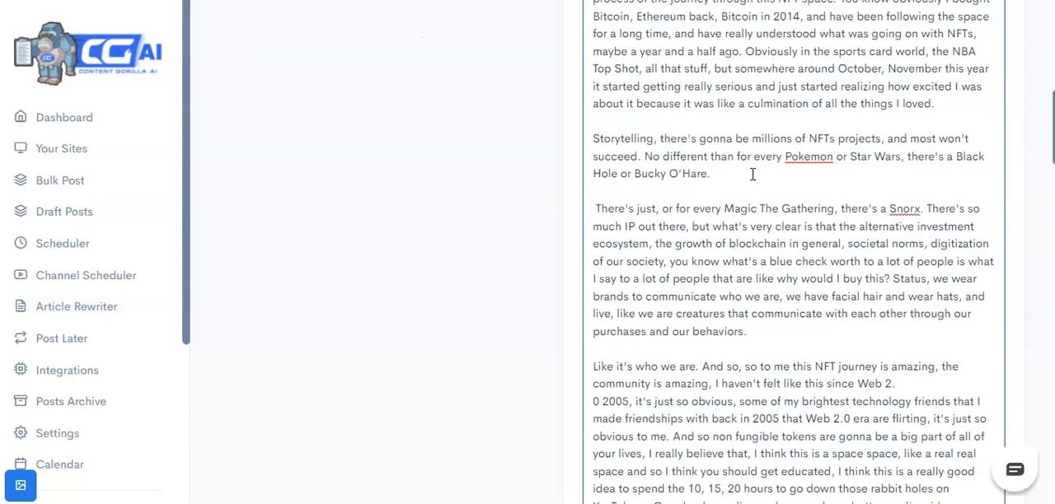
{"action": "scroll", "scroll_direction": "down", "scroll_amount": 3}
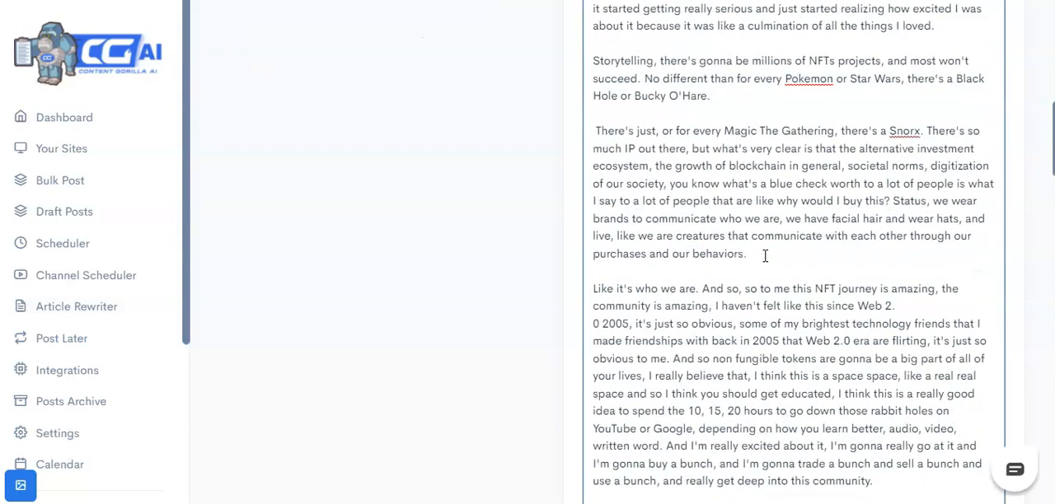
{"action": "left_click", "coordinate": [746, 253]}
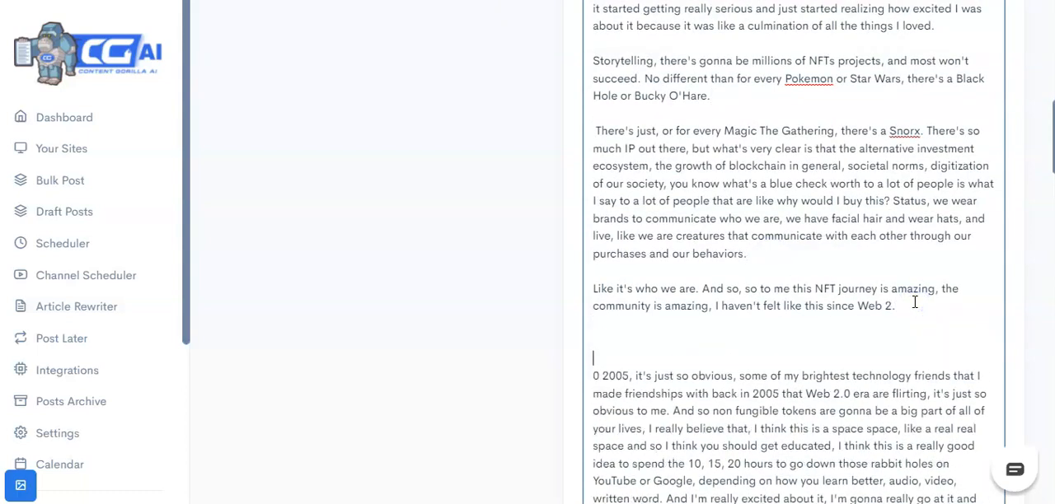
{"action": "type", "text": "What"}
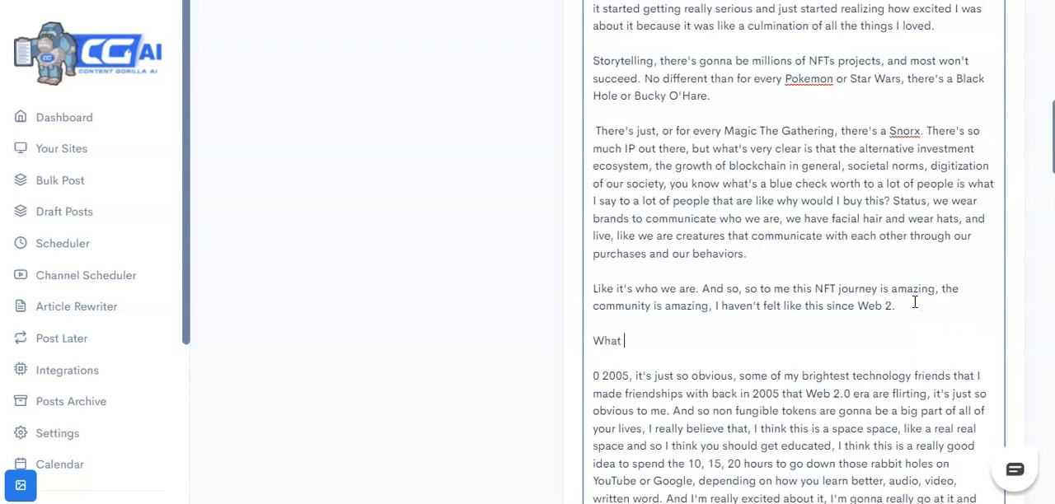
{"action": "type", "text": "is"}
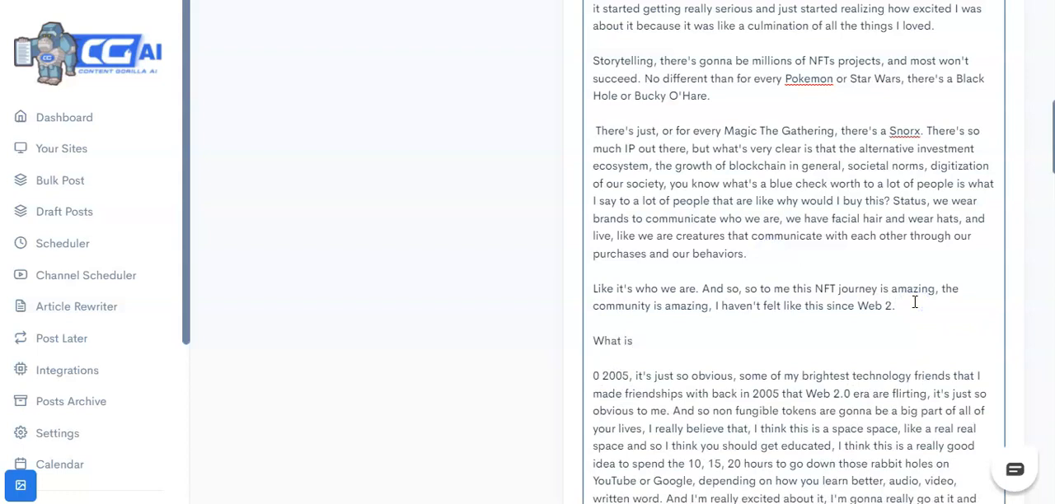
{"action": "type", "text": "an AN"}
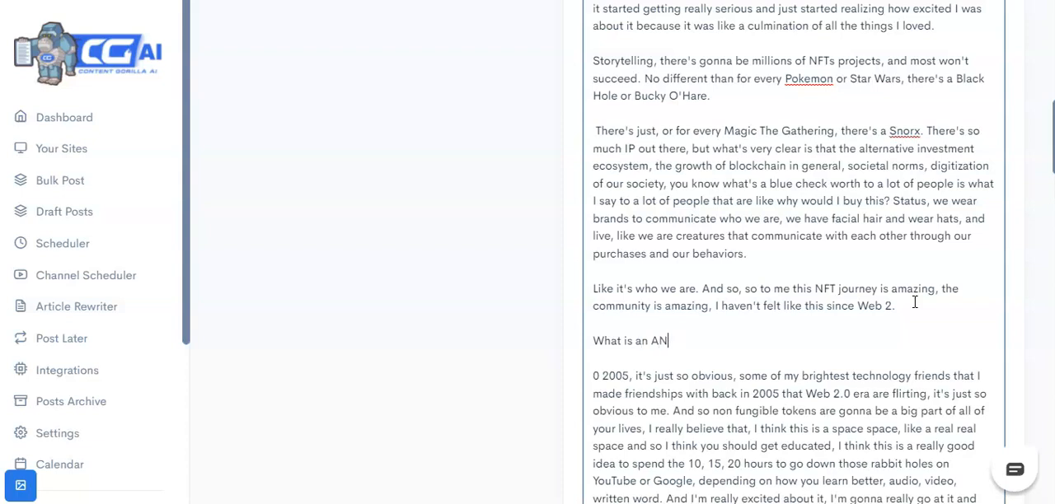
{"action": "type", "text": "FT"}
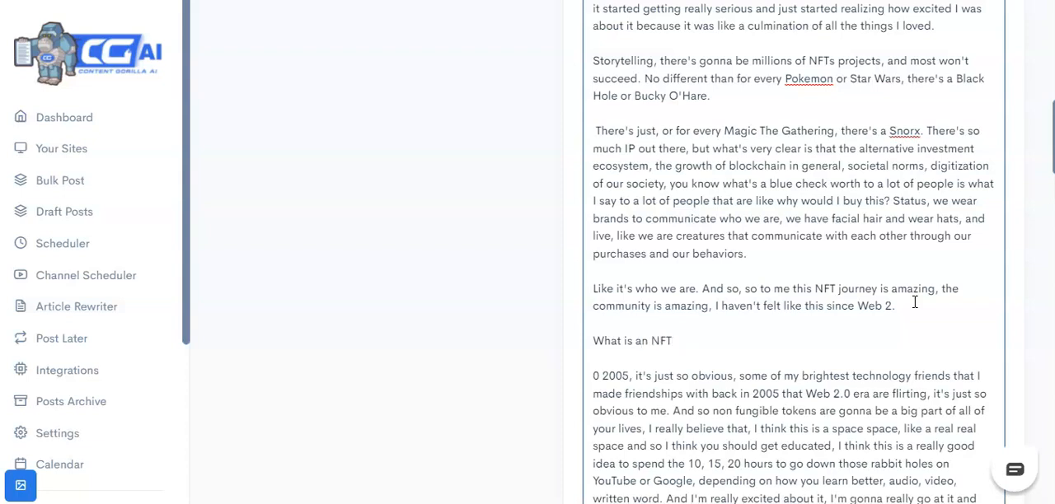
{"action": "type", "text": "?"}
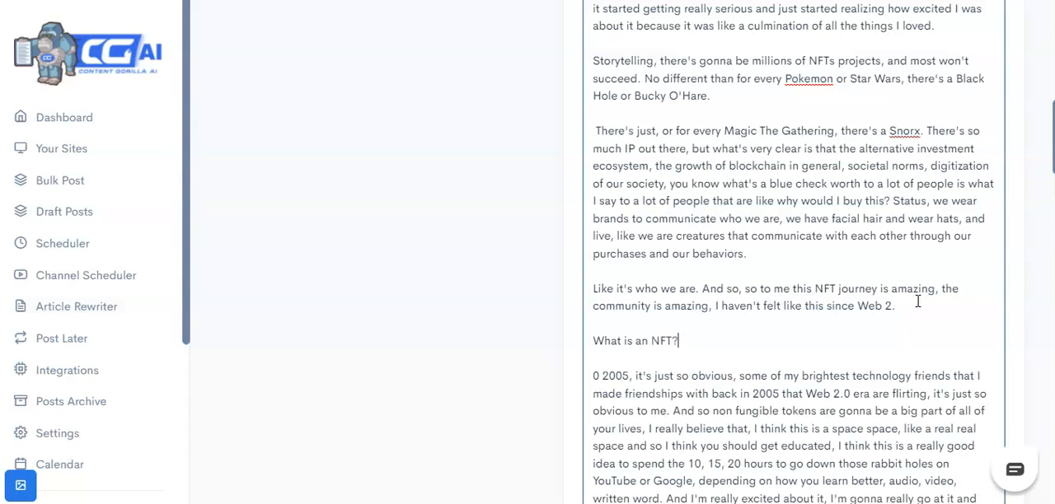
{"action": "scroll", "scroll_direction": "down", "scroll_amount": 3}
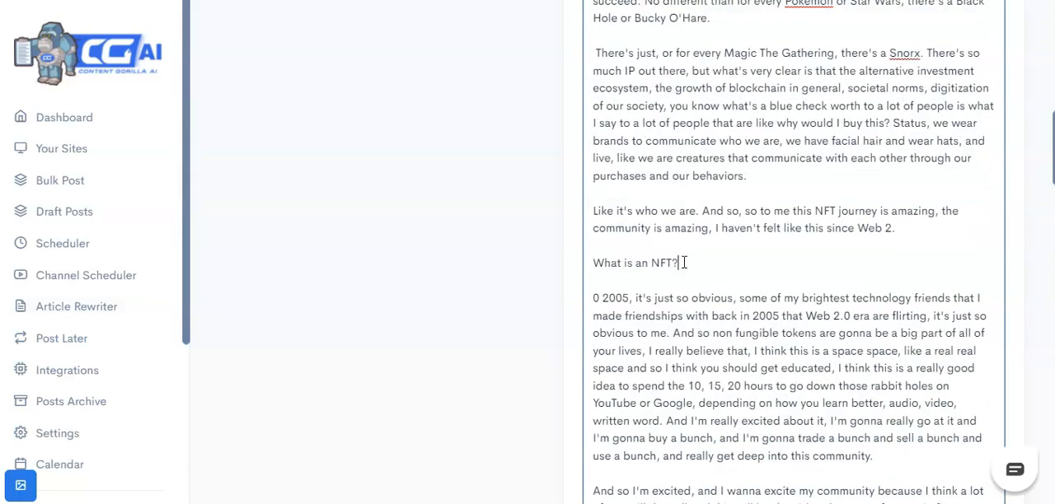
- Expand 'What is an NFT?' with AI-written content in Gary Vaynerchuk's voice
{"action": "triple_click", "coordinate": [635, 263]}
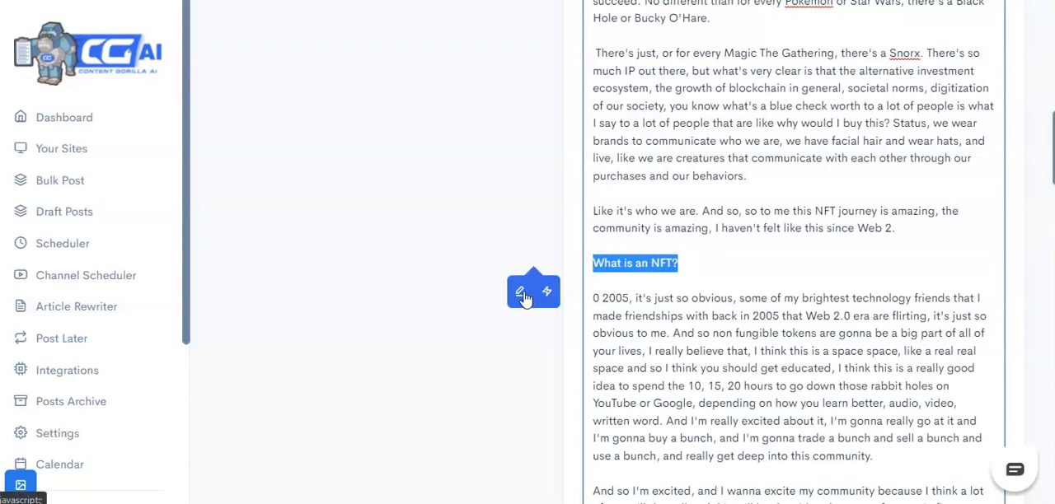
{"action": "mouse_move", "coordinate": [520, 292]}
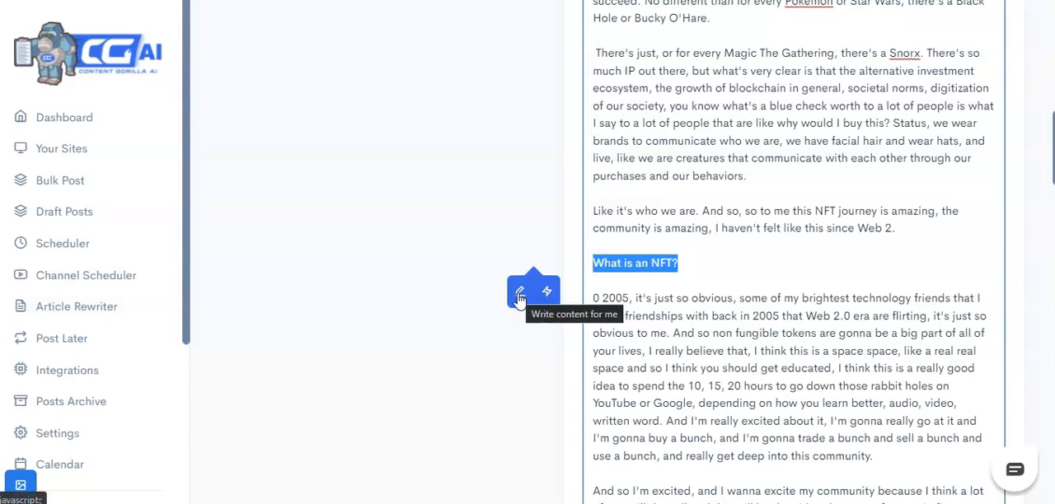
{"action": "left_click", "coordinate": [545, 290]}
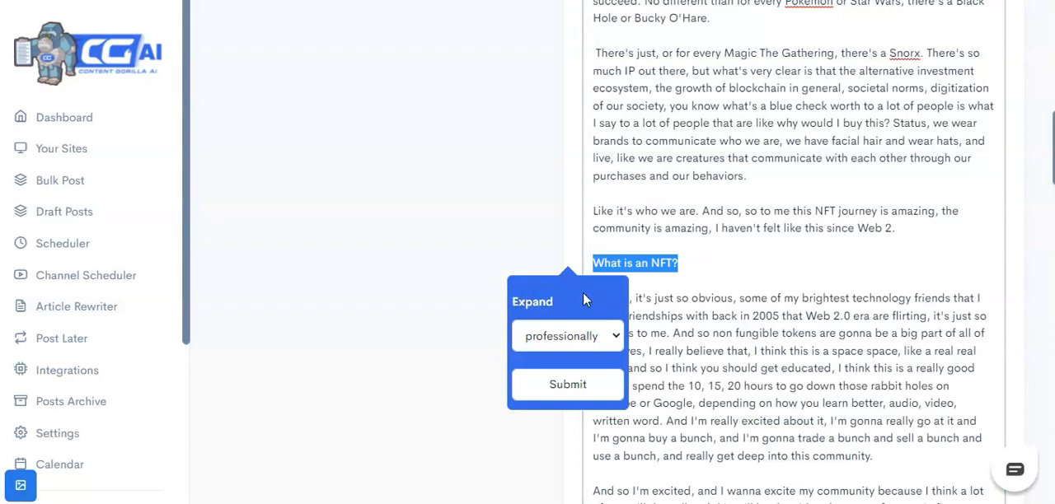
{"action": "mouse_move", "coordinate": [585, 328]}
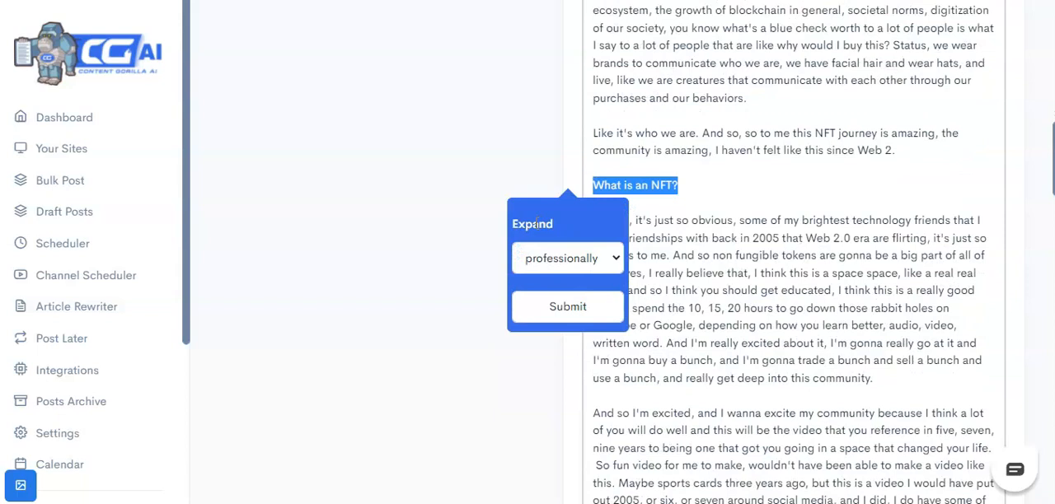
{"action": "left_click", "coordinate": [567, 258]}
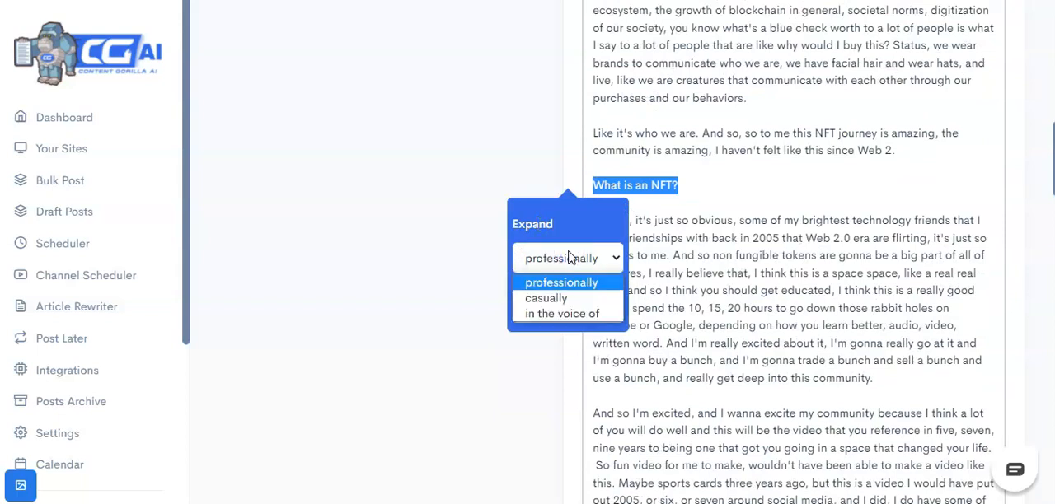
{"action": "mouse_move", "coordinate": [581, 291]}
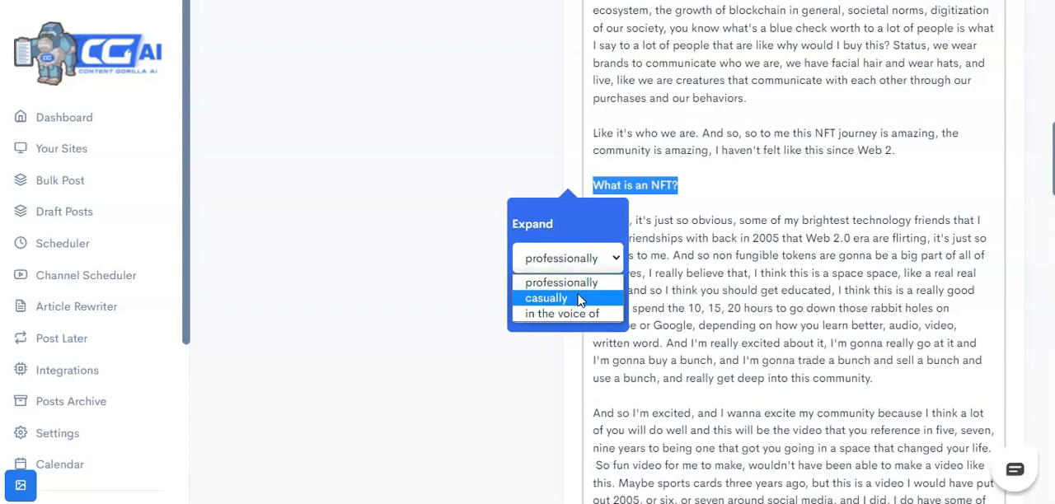
{"action": "mouse_move", "coordinate": [567, 314]}
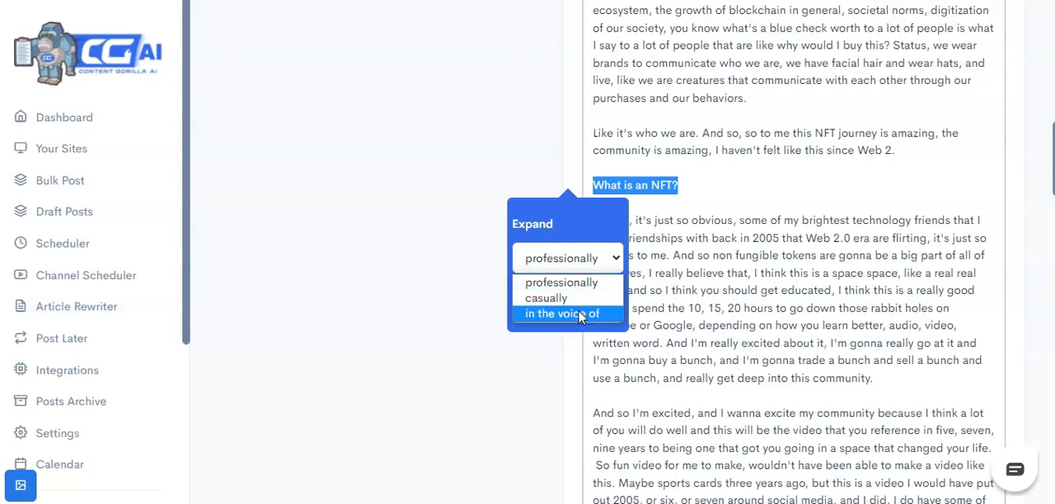
{"action": "left_click", "coordinate": [562, 314]}
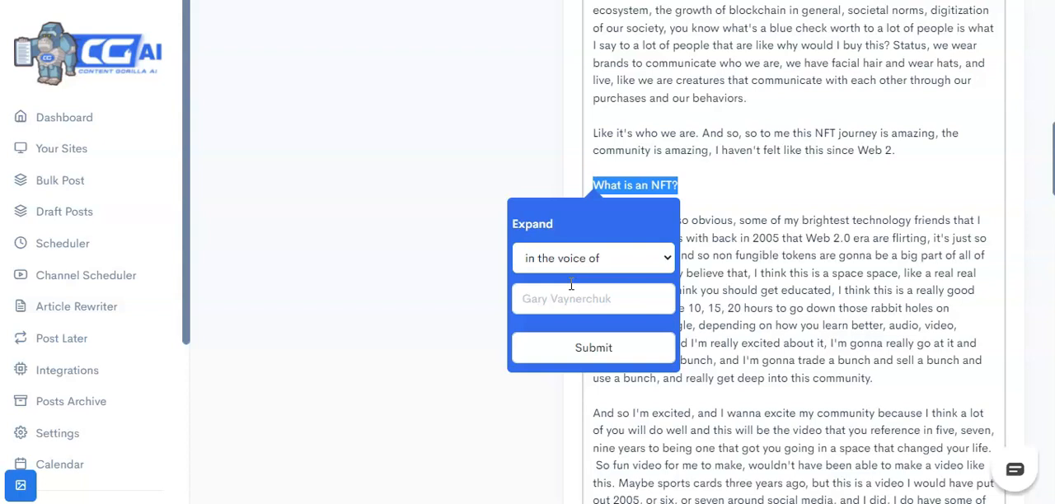
{"action": "mouse_move", "coordinate": [586, 312]}
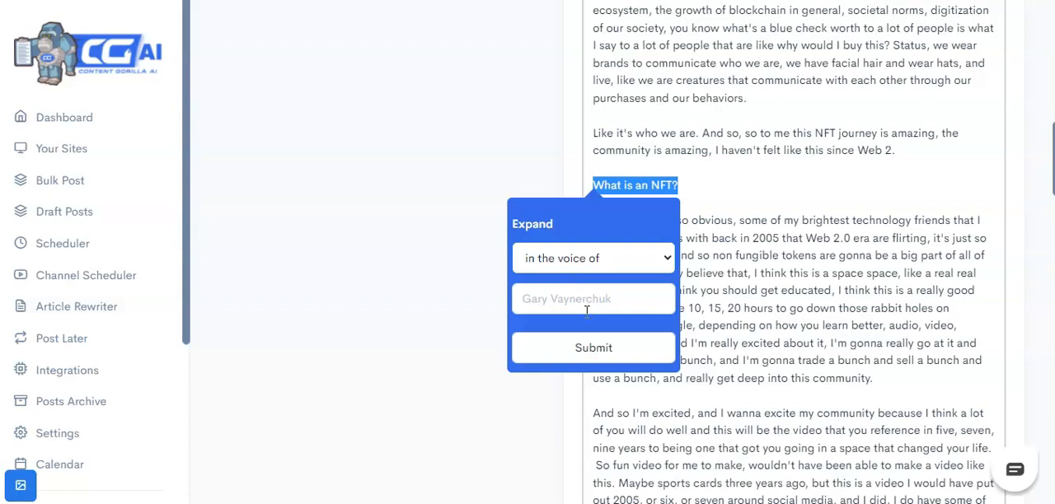
{"action": "type", "text": "Gary"}
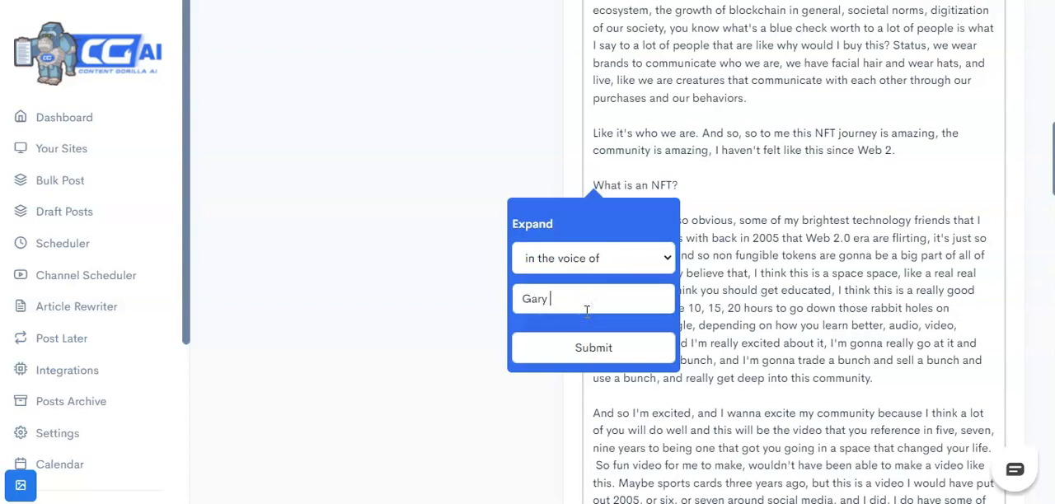
{"action": "type", "text": "Vayne"}
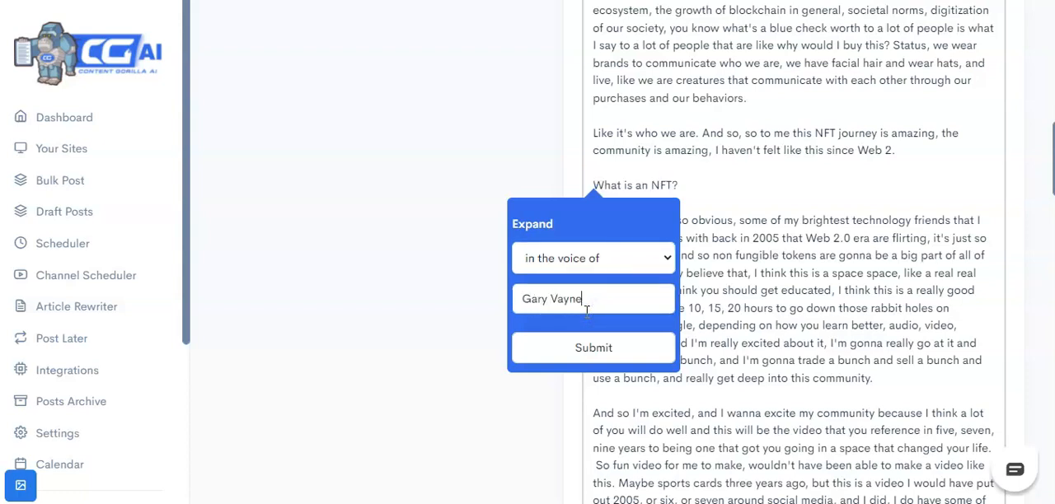
{"action": "type", "text": "rchuk"}
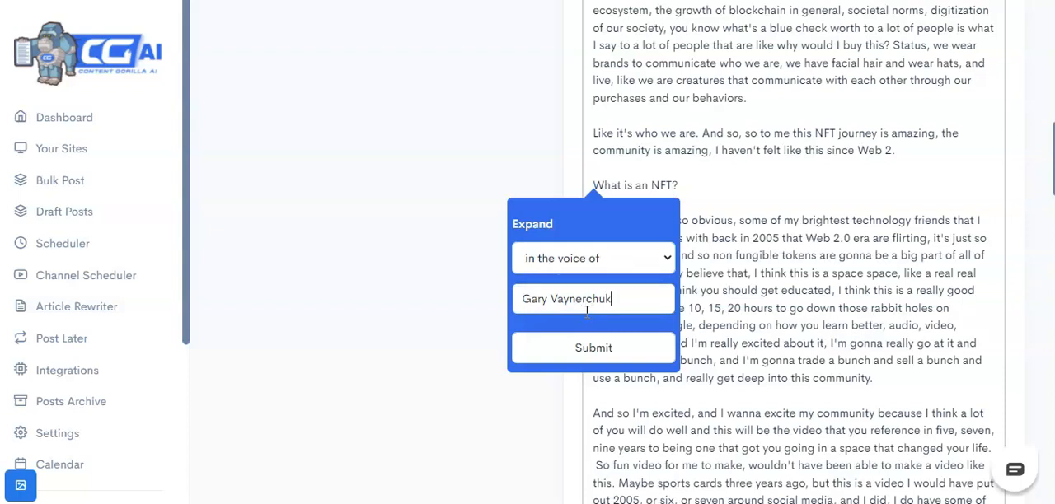
{"action": "left_click", "coordinate": [592, 347]}
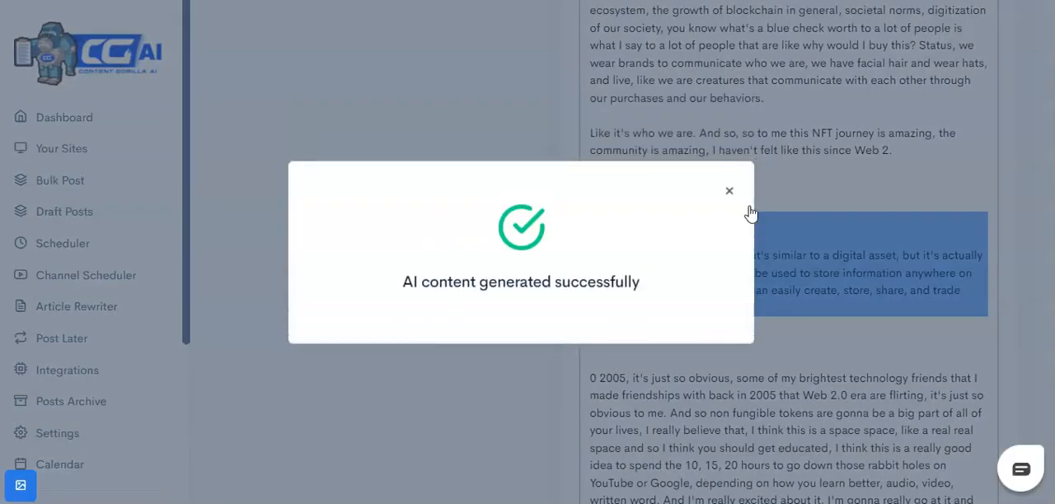
- Close the 'AI content generated successfully' popup
{"action": "left_click", "coordinate": [729, 190]}
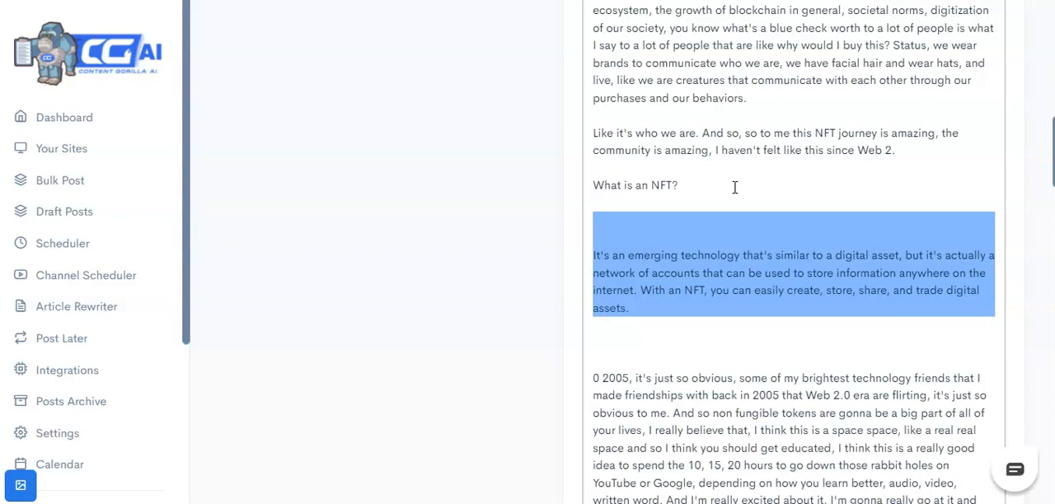
{"action": "mouse_move", "coordinate": [739, 183]}
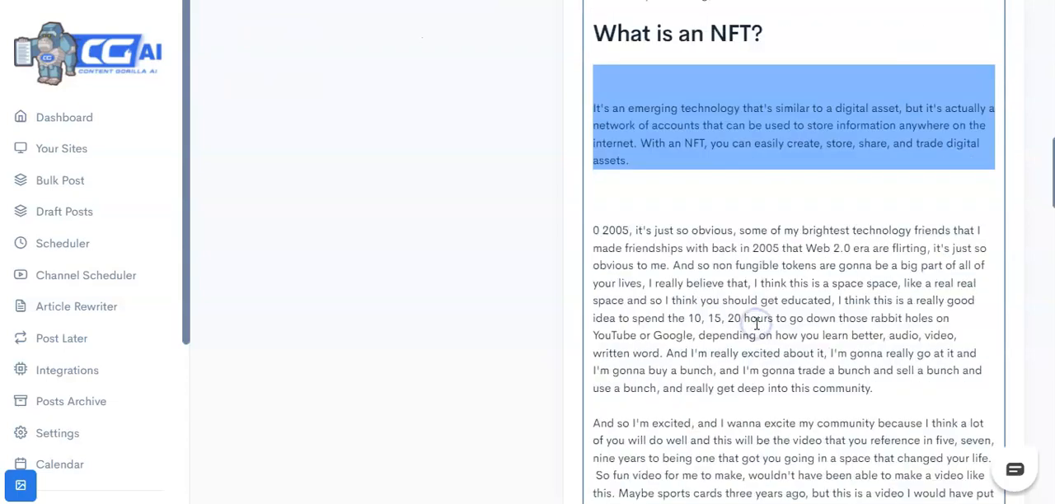
- Add a 'Future of NFT' line on a new paragraph after the quote line
{"action": "scroll", "scroll_direction": "down", "scroll_amount": 3}
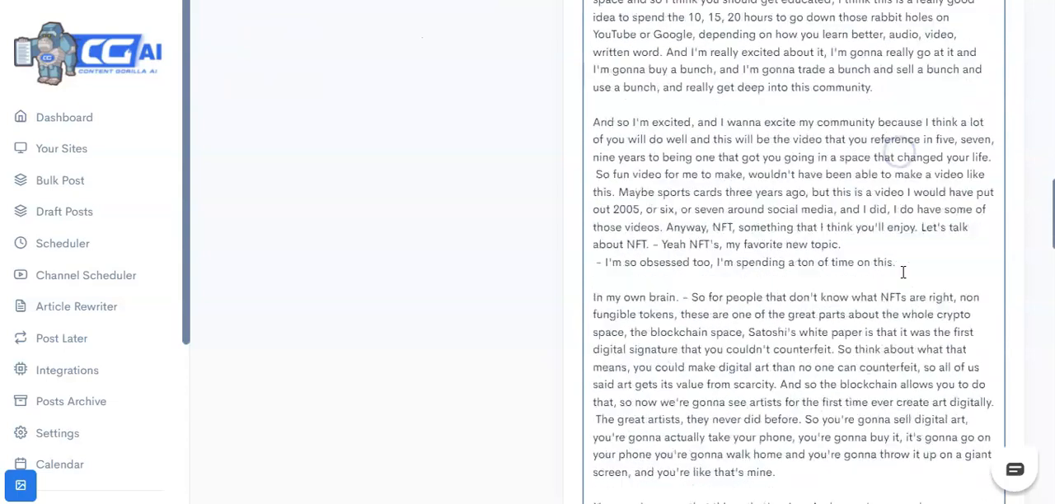
{"action": "scroll", "scroll_direction": "down", "scroll_amount": 3}
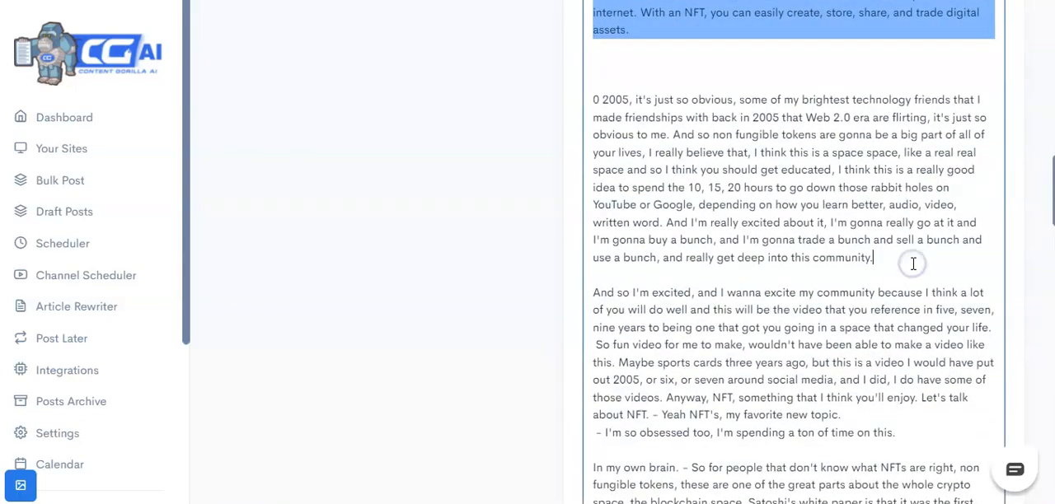
{"action": "scroll", "scroll_direction": "down", "scroll_amount": 3}
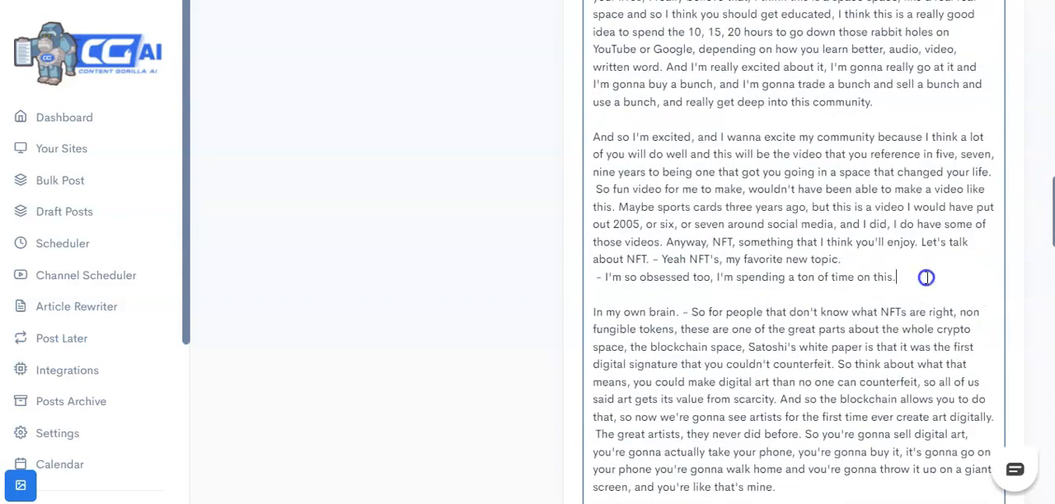
{"action": "key", "text": "enter"}
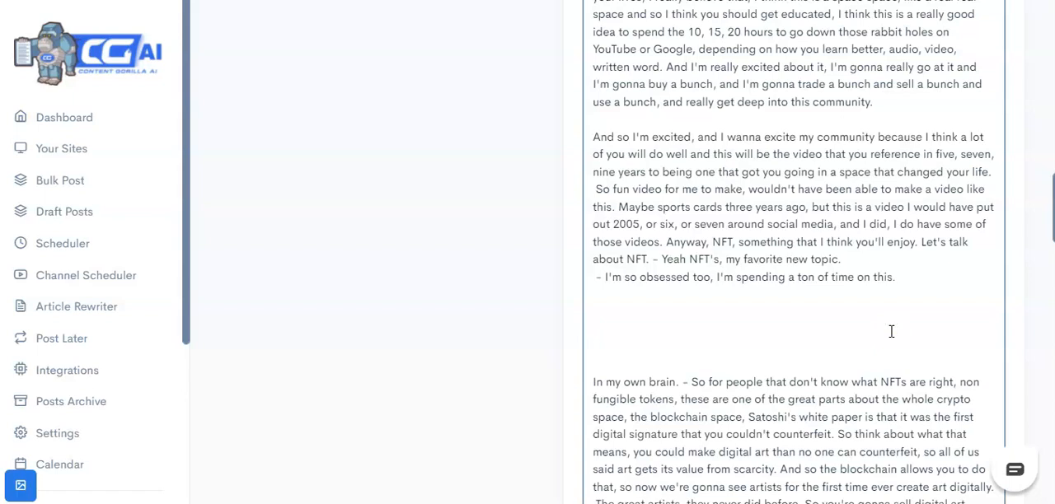
{"action": "type", "text": "N"}
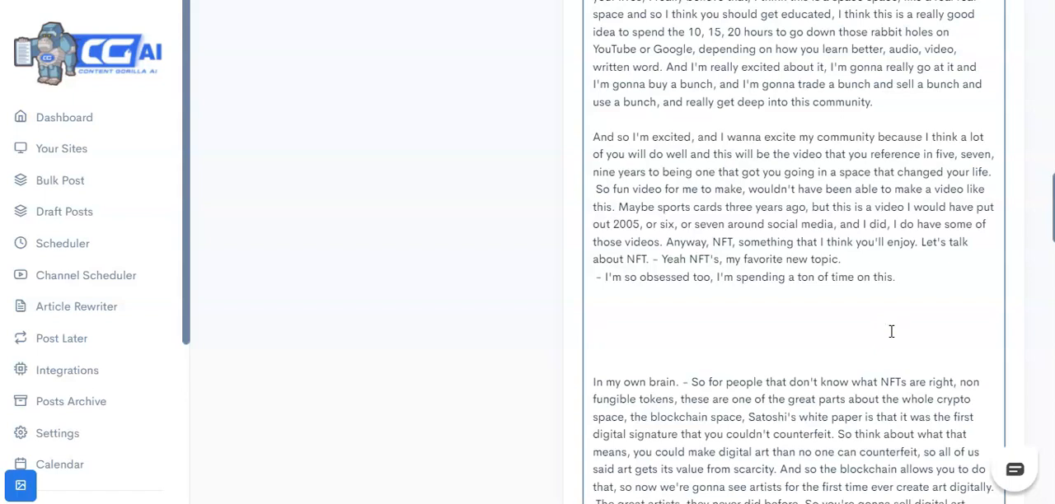
{"action": "type", "text": "Future of NFT"}
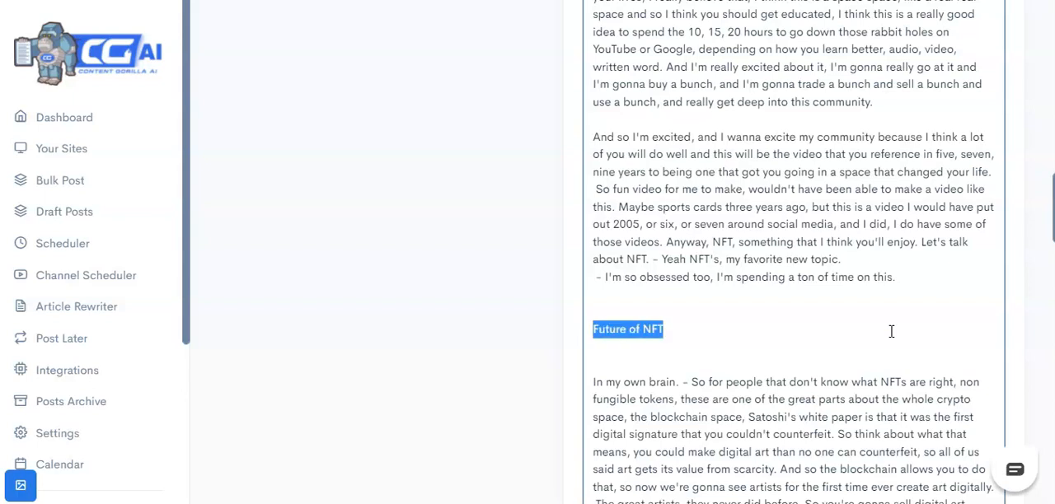
- Generate Will Smith-voiced paragraphs on five NFT advantages under 'Future of NFT'
{"action": "left_click", "coordinate": [593, 329]}
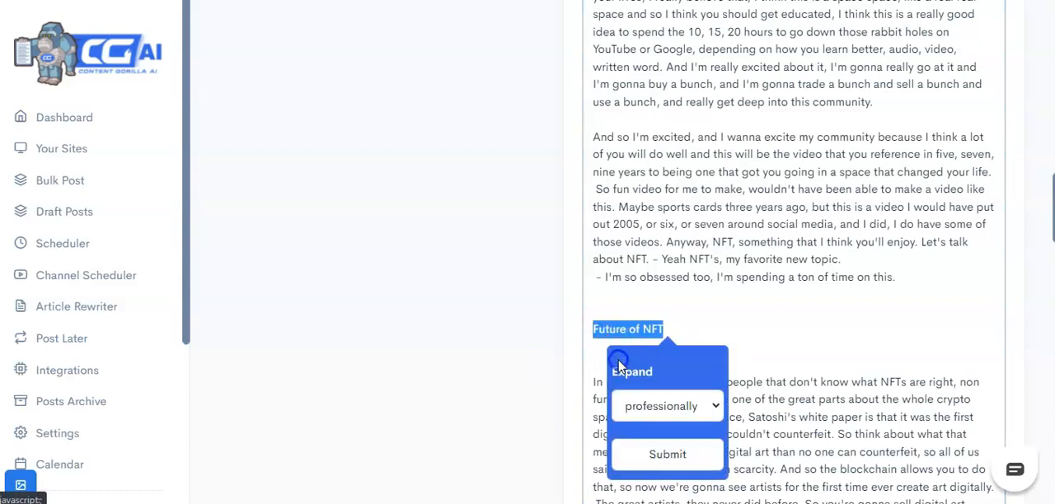
{"action": "left_click", "coordinate": [667, 405]}
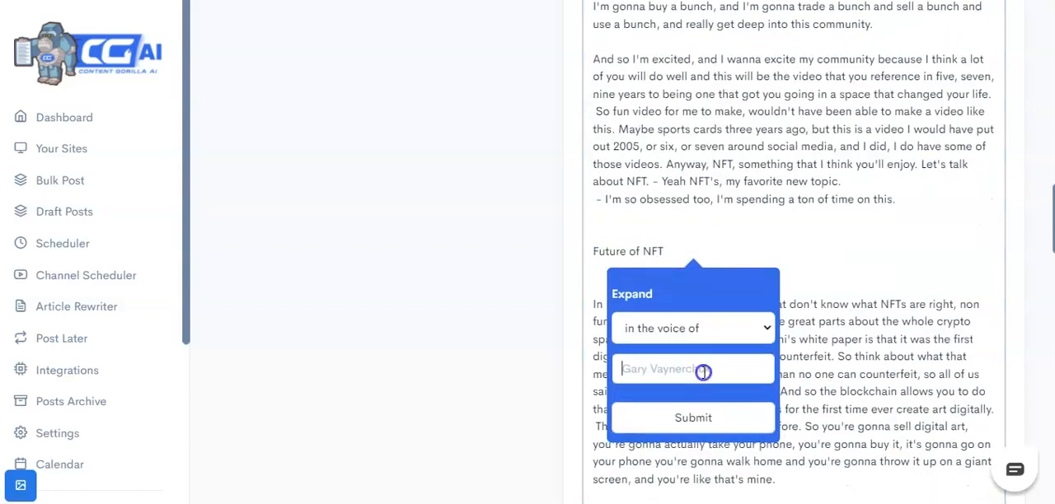
{"action": "type", "text": "Will Smith"}
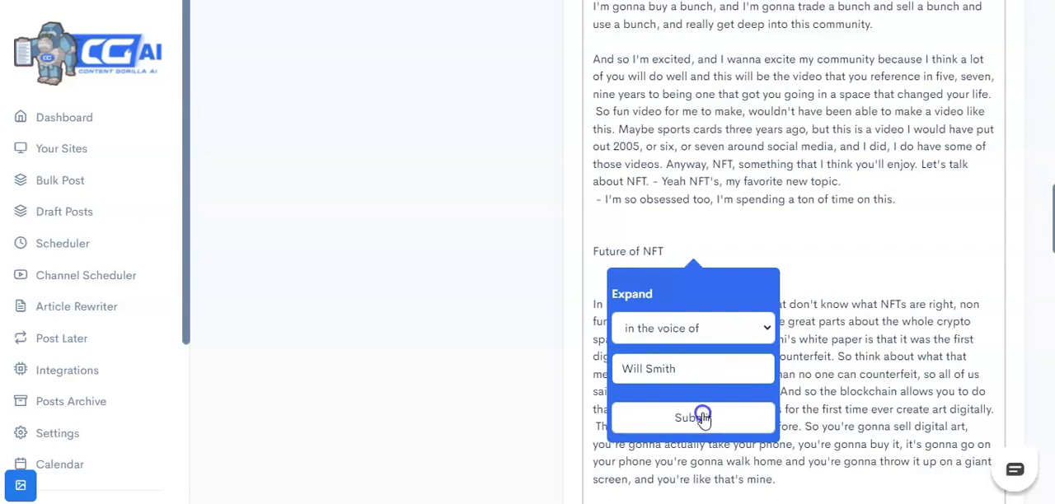
{"action": "left_click", "coordinate": [693, 418]}
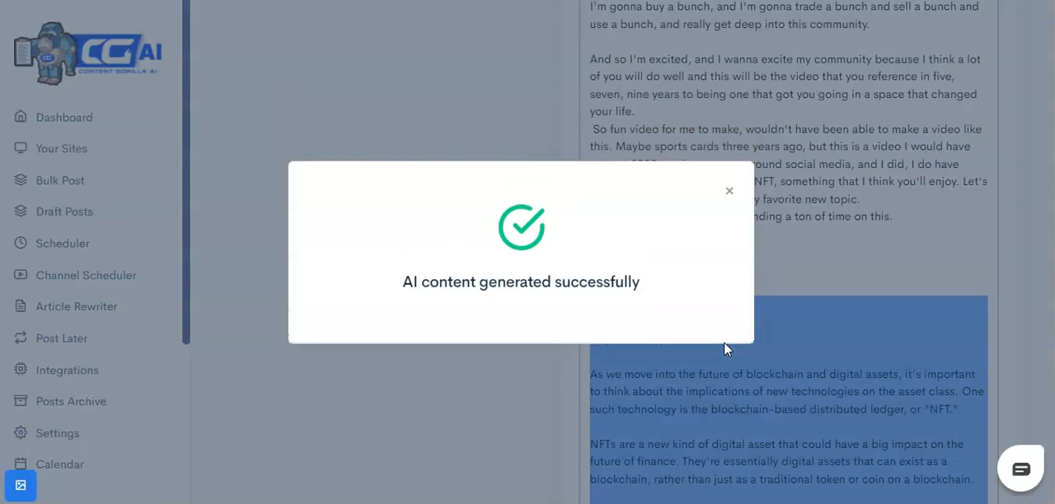
{"action": "left_click", "coordinate": [729, 191]}
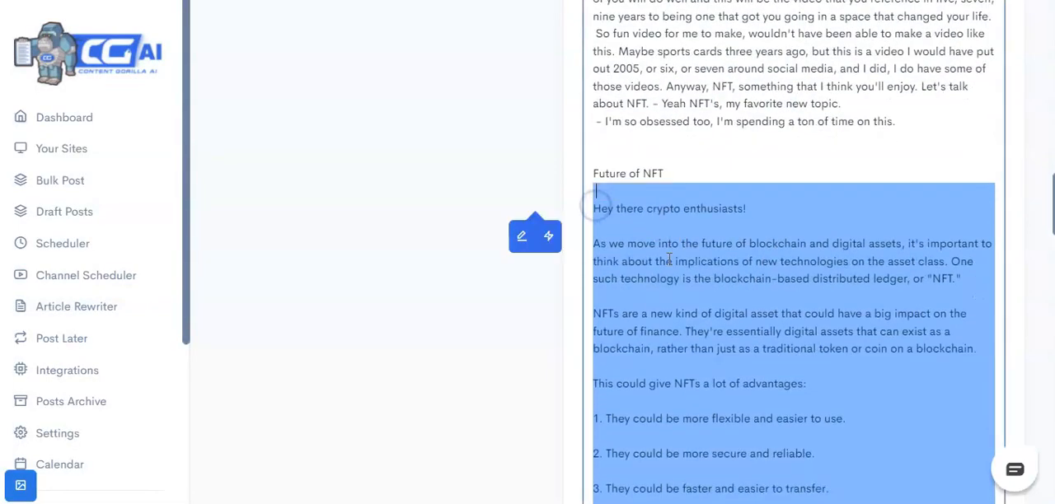
{"action": "scroll", "scroll_direction": "down", "scroll_amount": 3}
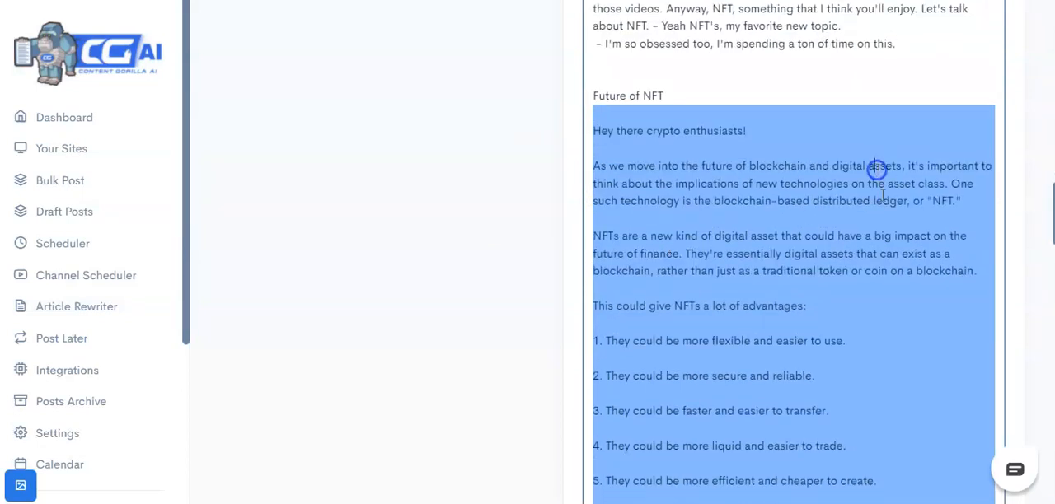
{"action": "scroll", "scroll_direction": "down", "scroll_amount": 3}
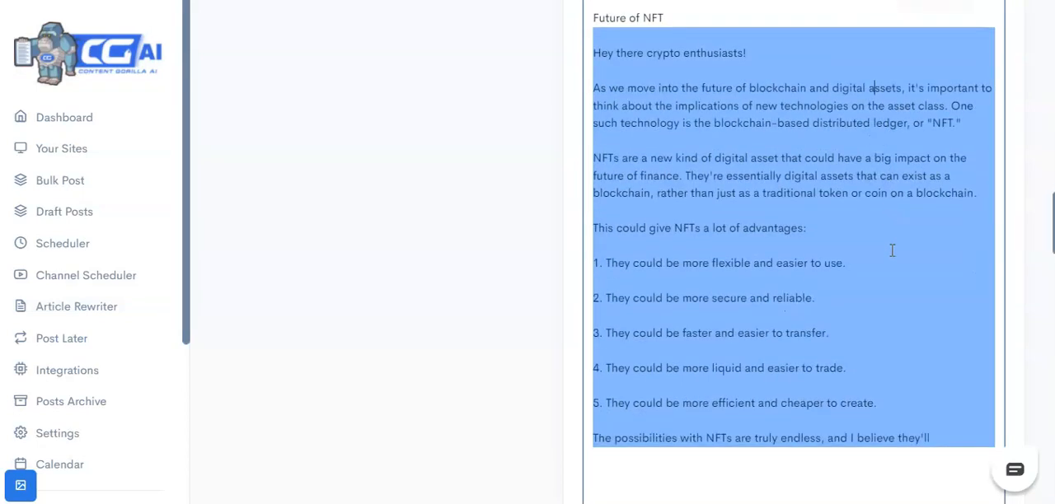
{"action": "scroll", "scroll_direction": "down", "scroll_amount": 3}
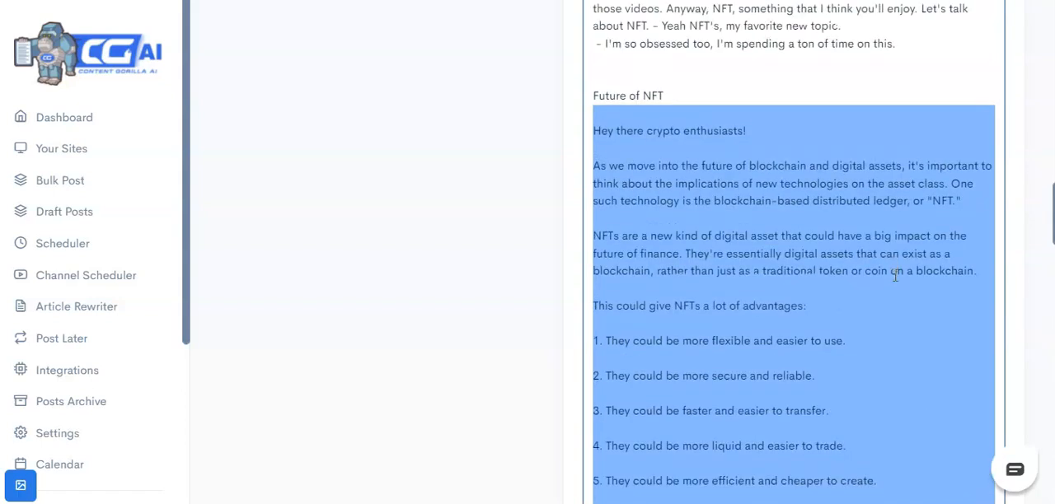
{"action": "scroll", "scroll_direction": "down", "scroll_amount": 3}
{"action": "type", "text": "What is an N"}
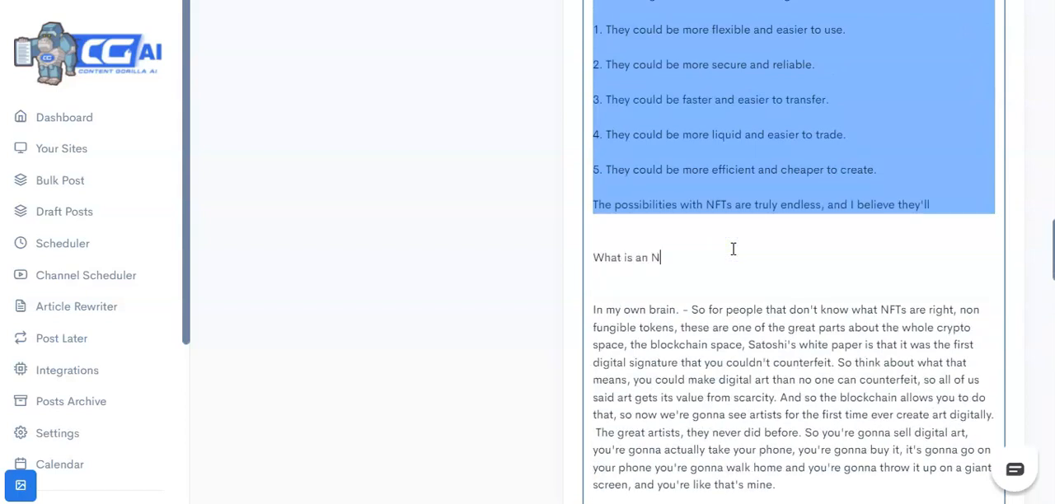
- Finish the second 'What is an NFT?' heading and expand it in Ryan's voice
{"action": "type", "text": "FT?"}
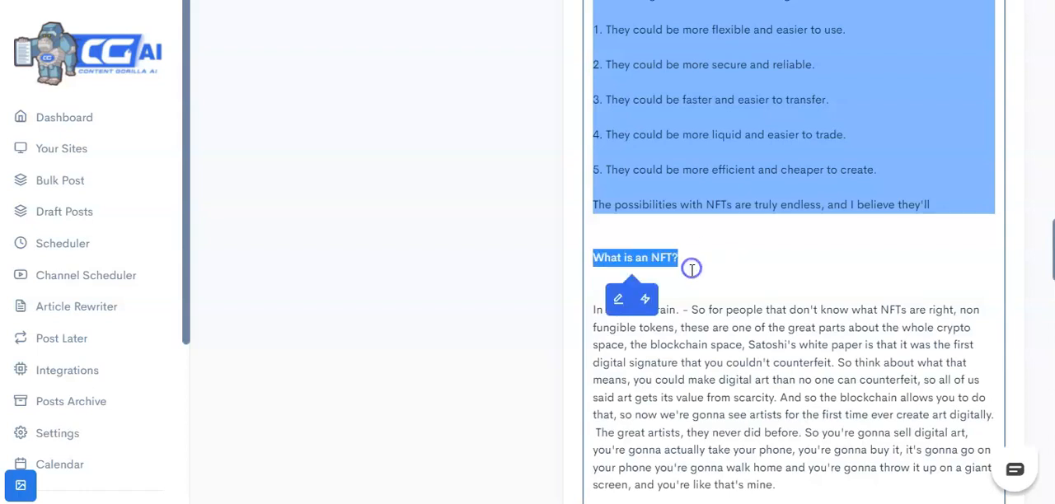
{"action": "left_click", "coordinate": [645, 299]}
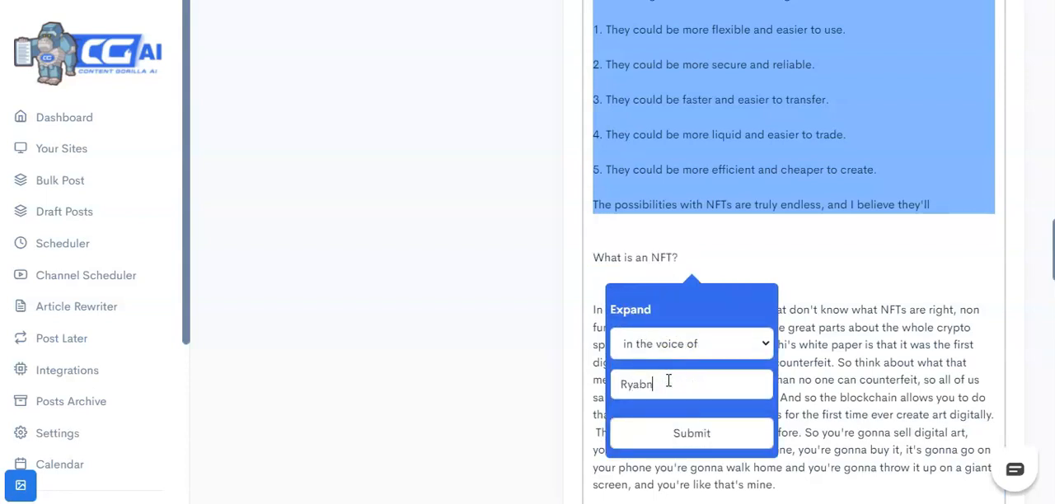
{"action": "type", "text": "Ryan"}
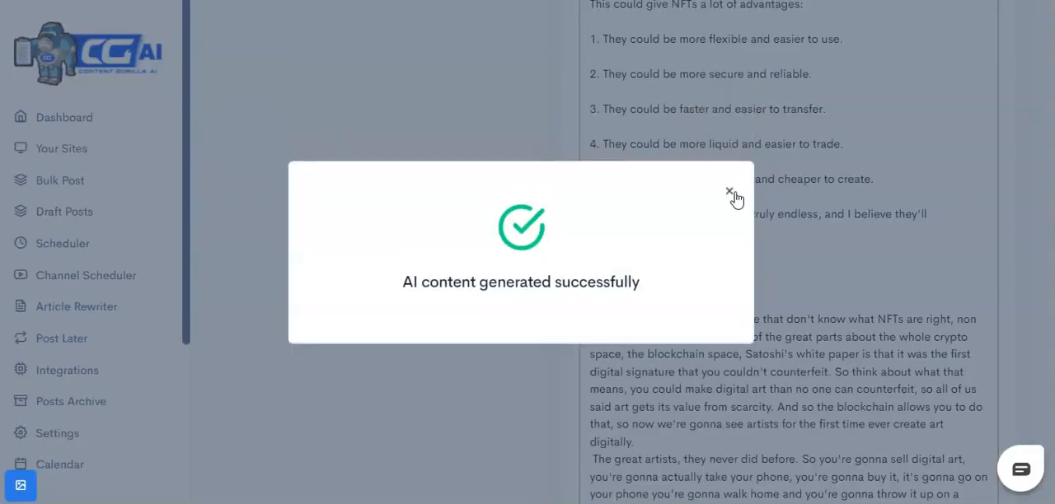
{"action": "left_click", "coordinate": [729, 192]}
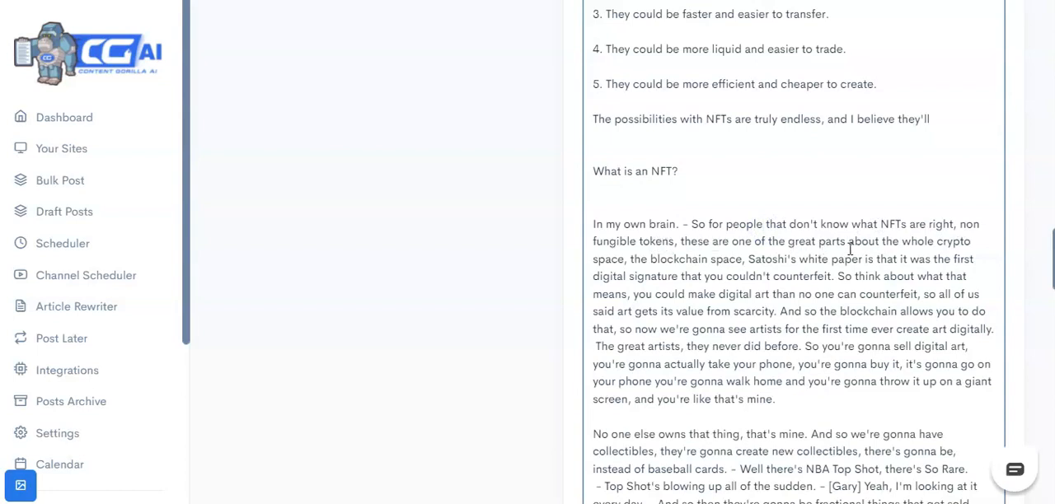
{"action": "mouse_move", "coordinate": [756, 279]}
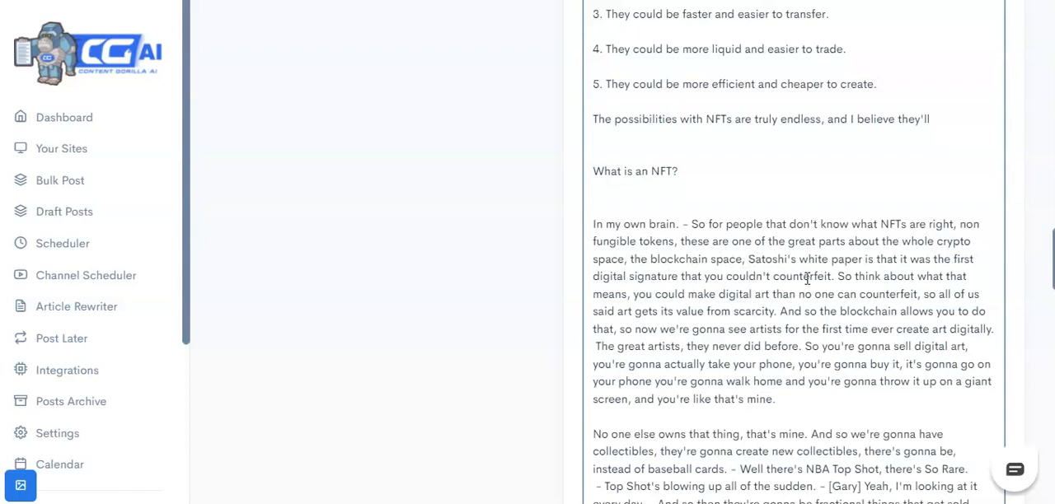
{"action": "left_click", "coordinate": [763, 223]}
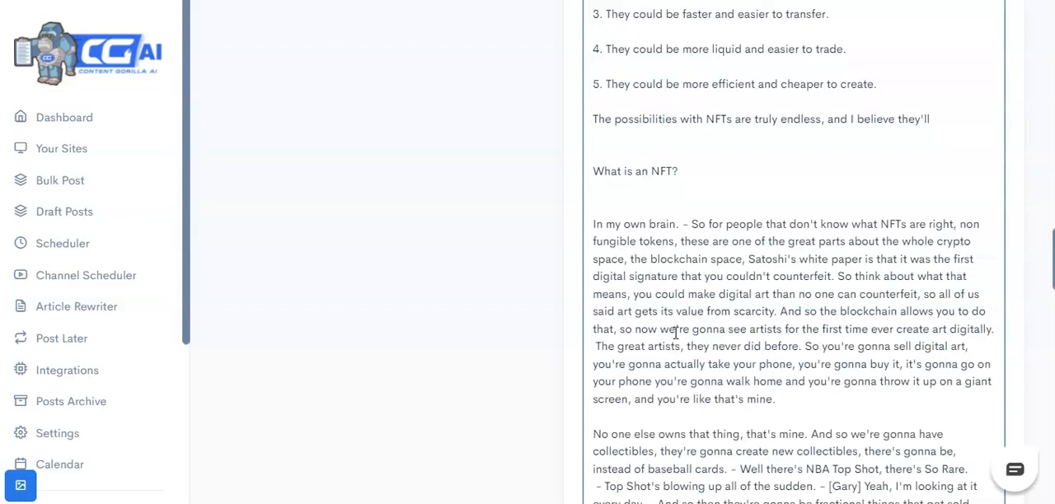
{"action": "scroll", "scroll_direction": "down", "scroll_amount": 3}
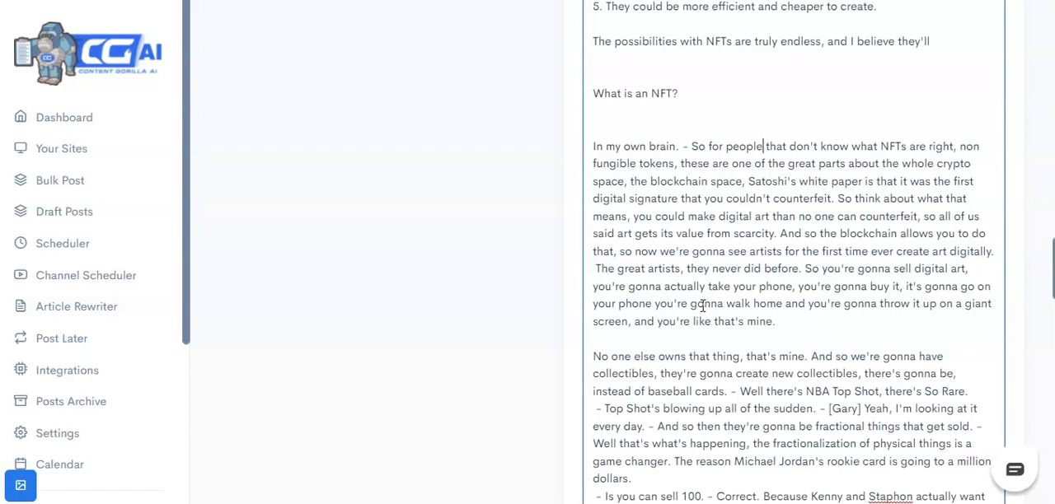
{"action": "mouse_move", "coordinate": [895, 309]}
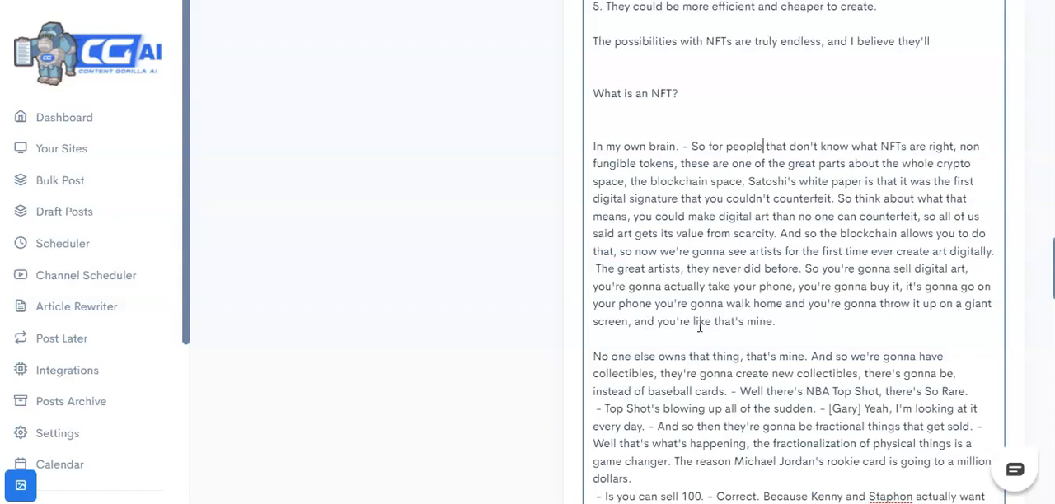
{"action": "mouse_move", "coordinate": [819, 319]}
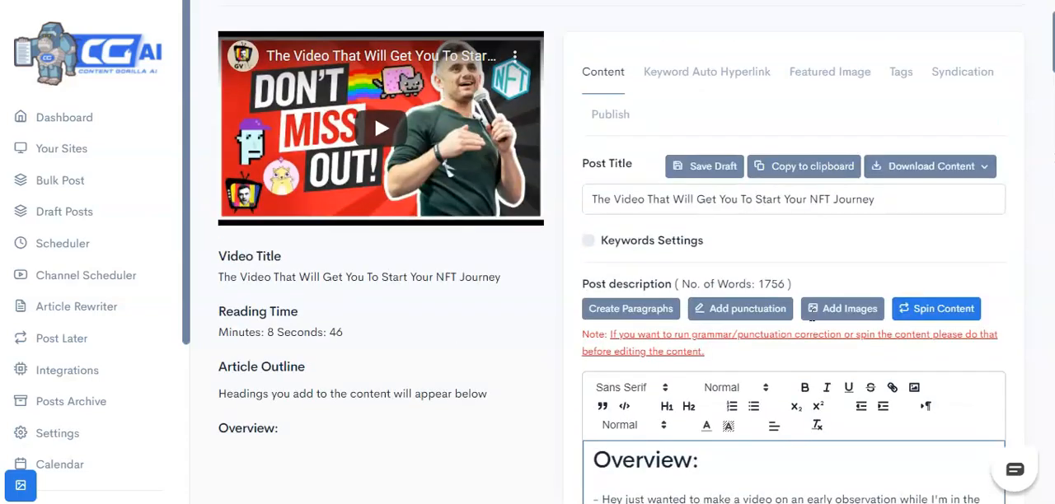
- Format the 'What is an NFT?' line as an H1 heading in the outline
{"action": "scroll", "scroll_direction": "down", "scroll_amount": 3}
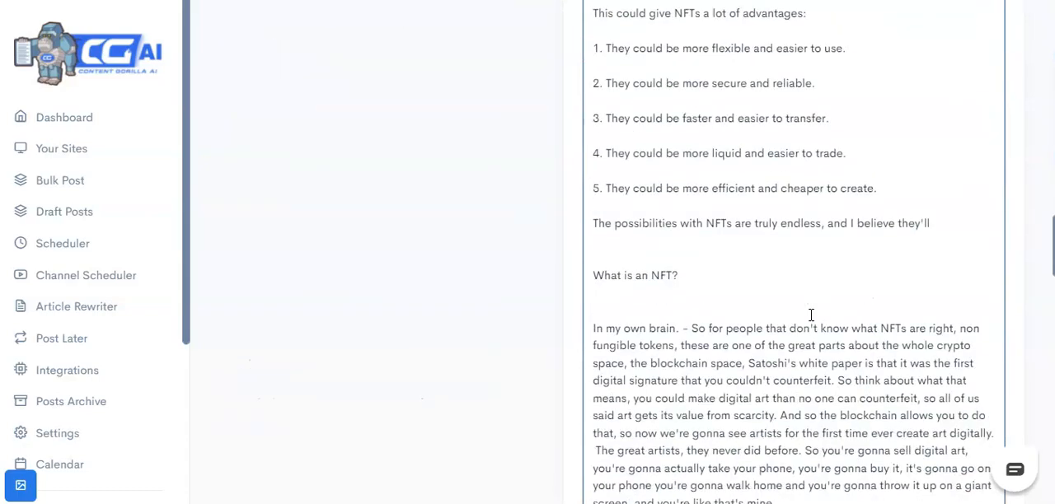
{"action": "scroll", "scroll_direction": "down", "scroll_amount": 3}
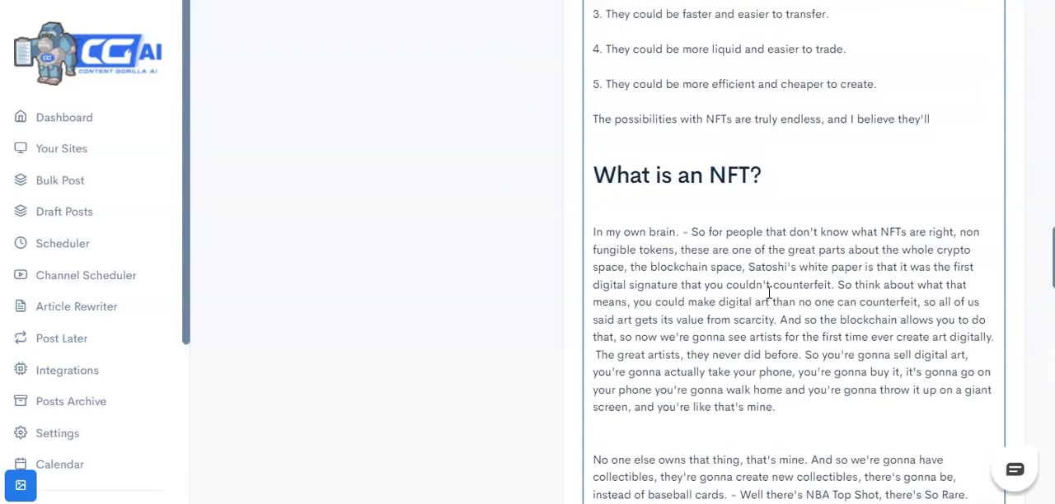
{"action": "left_click", "coordinate": [594, 197]}
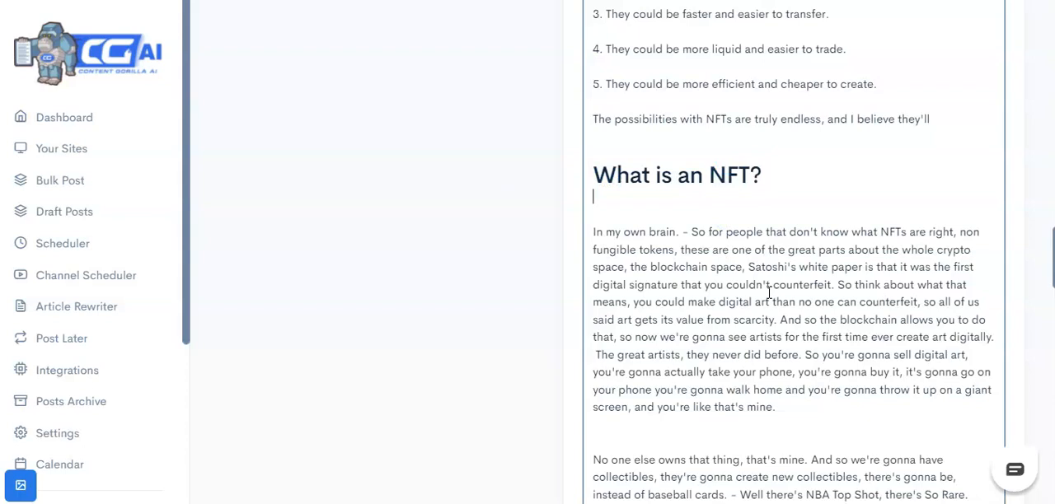
{"action": "scroll", "scroll_direction": "down", "scroll_amount": 3}
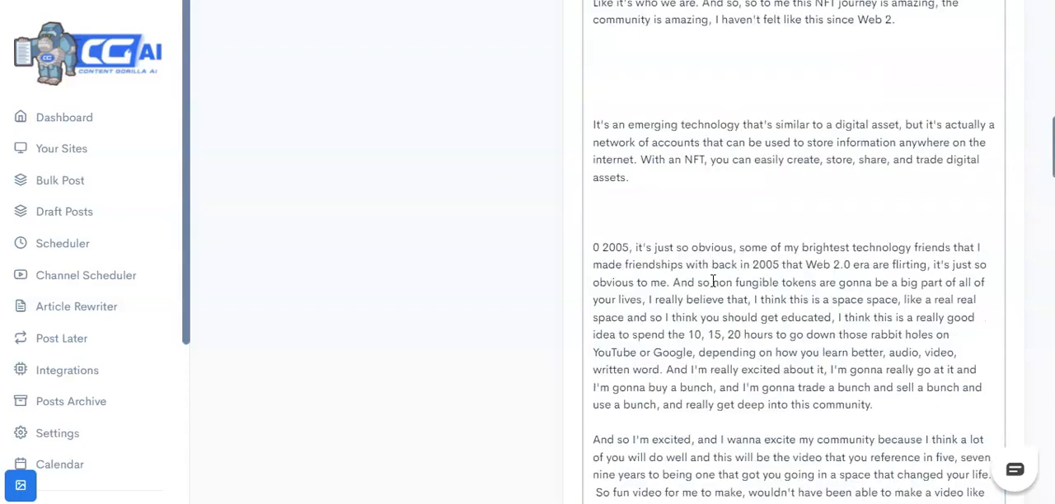
{"action": "scroll", "scroll_direction": "up", "scroll_amount": 3}
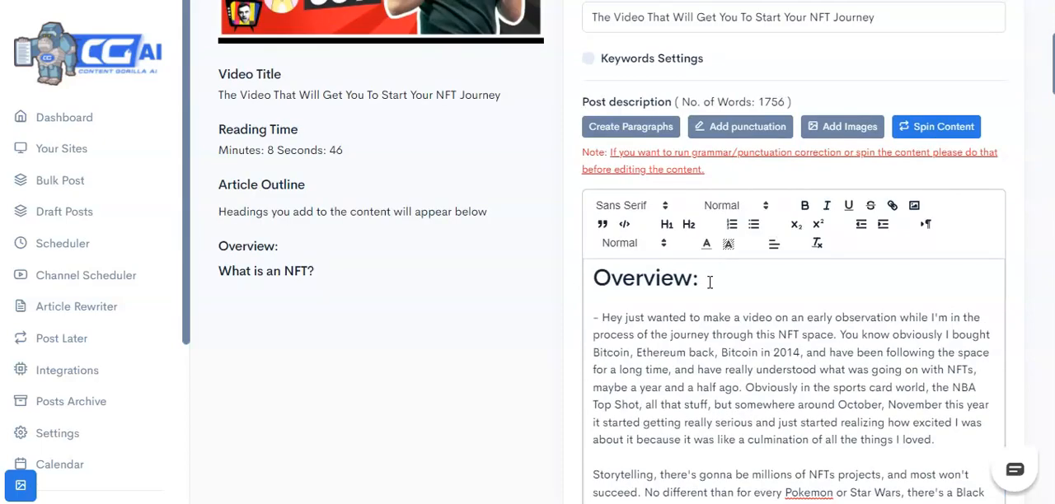
{"action": "scroll", "scroll_direction": "down", "scroll_amount": 3}
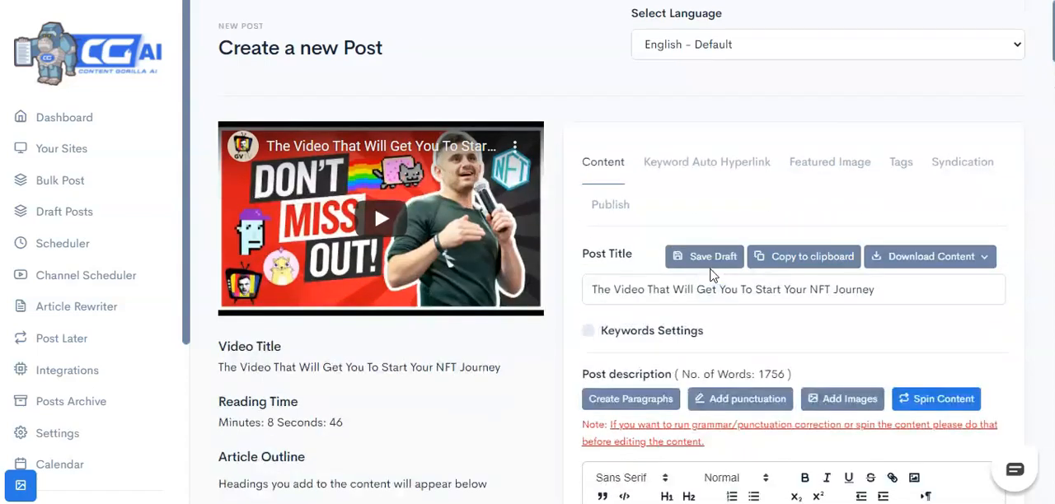
{"action": "scroll", "scroll_direction": "down", "scroll_amount": 3}
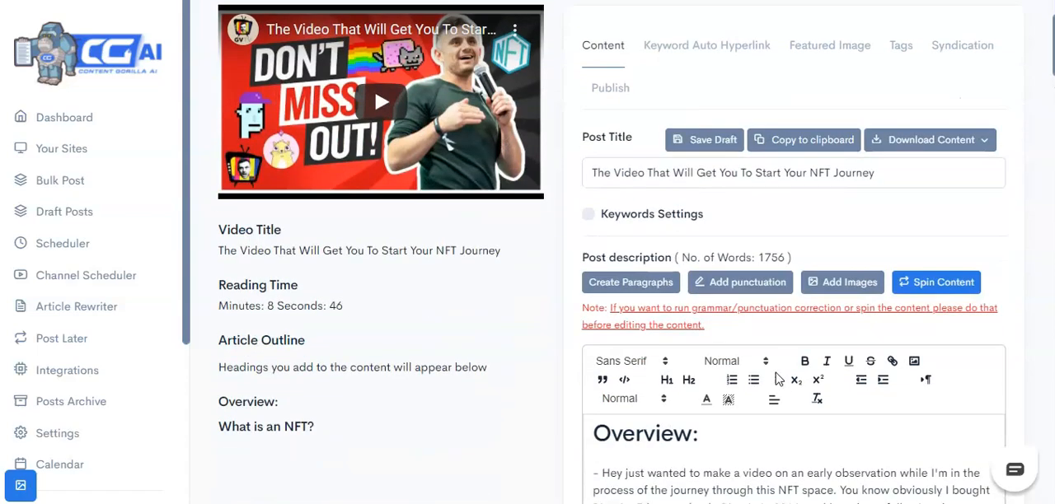
{"action": "scroll", "scroll_direction": "down", "scroll_amount": 3}
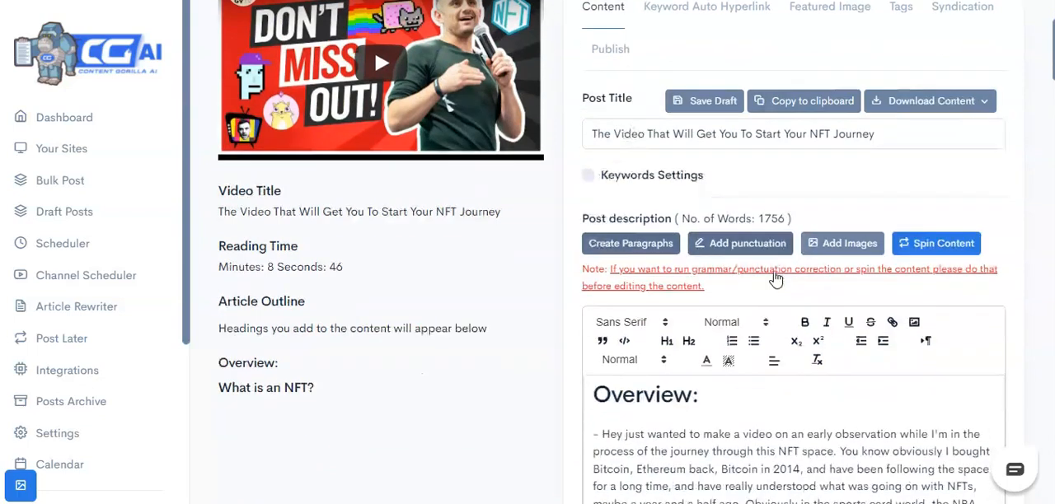
{"action": "scroll", "scroll_direction": "down", "scroll_amount": 3}
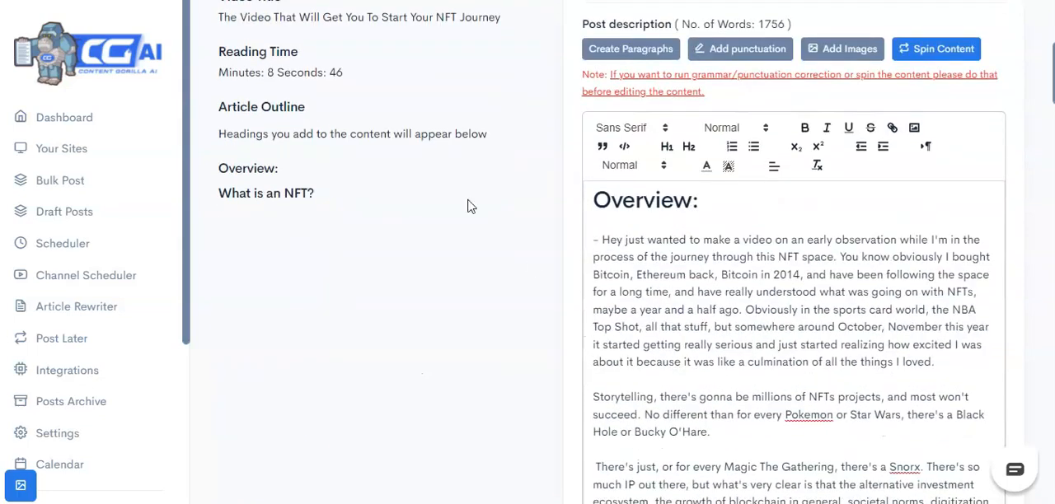
{"action": "scroll", "scroll_direction": "down", "scroll_amount": 3}
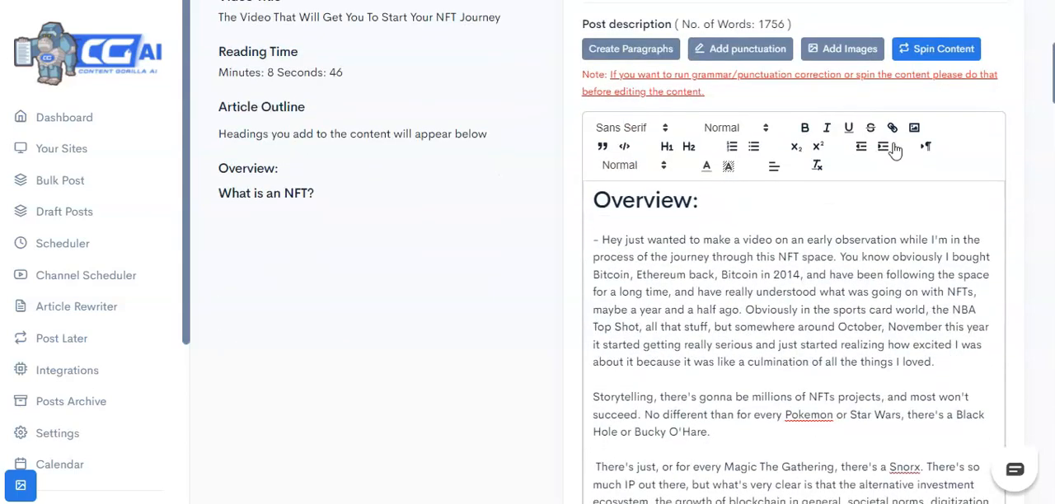
{"action": "mouse_move", "coordinate": [825, 287]}
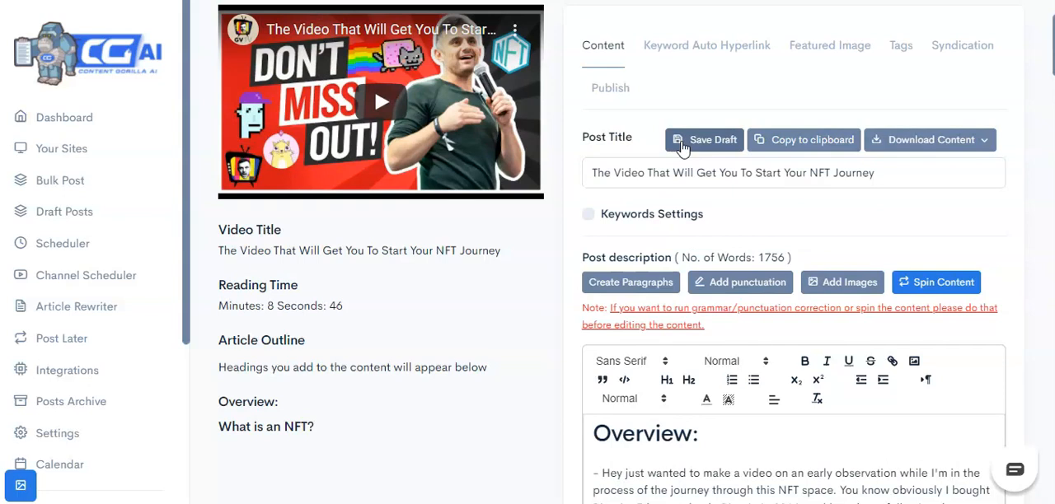
{"action": "scroll", "scroll_direction": "down", "scroll_amount": 3}
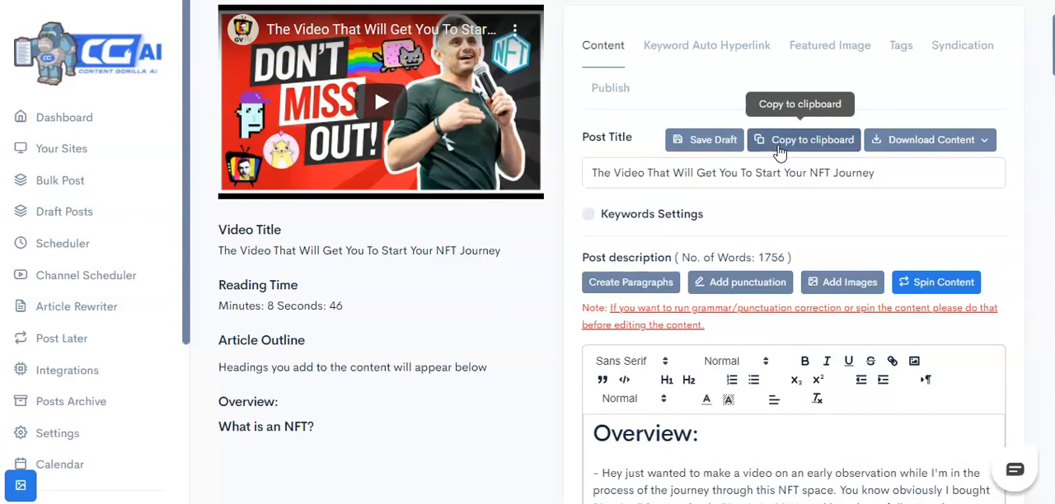
{"action": "mouse_move", "coordinate": [910, 132]}
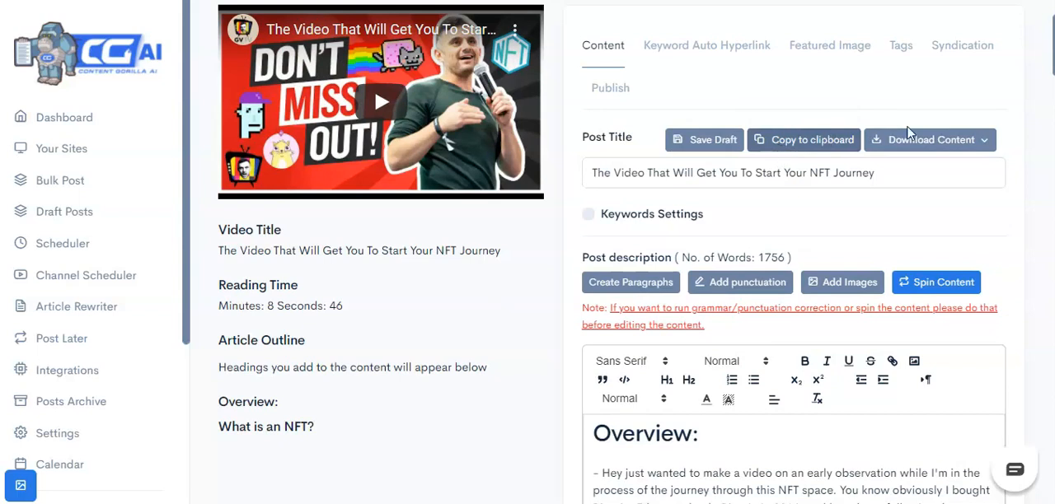
{"action": "left_click", "coordinate": [930, 139]}
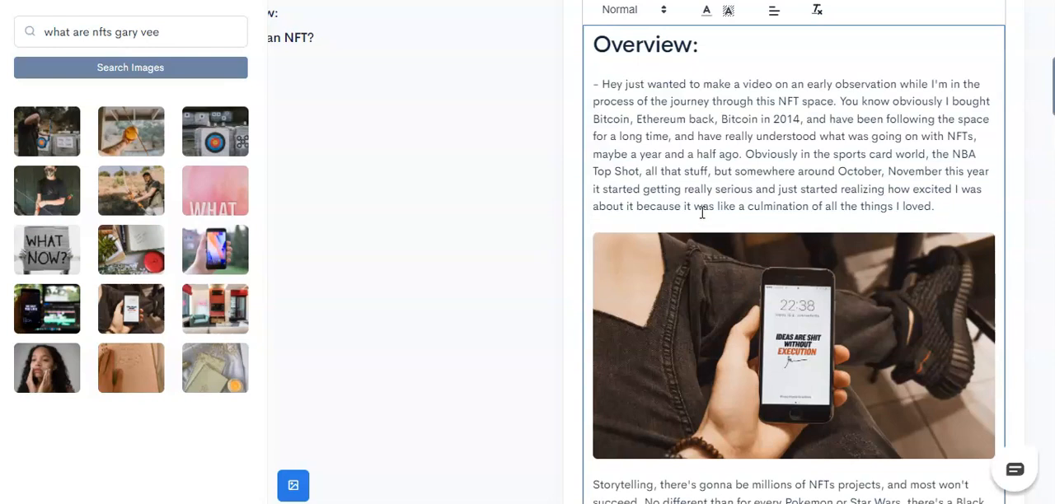
- Insert a hand-holding-phone photo from image search below the first Overview paragraph
{"action": "scroll", "scroll_direction": "down", "scroll_amount": 3}
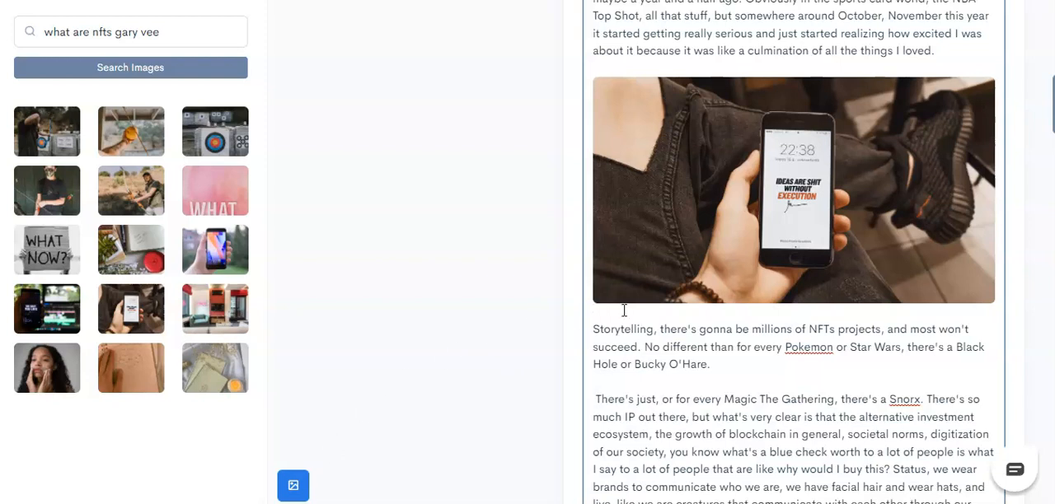
{"action": "mouse_move", "coordinate": [669, 284]}
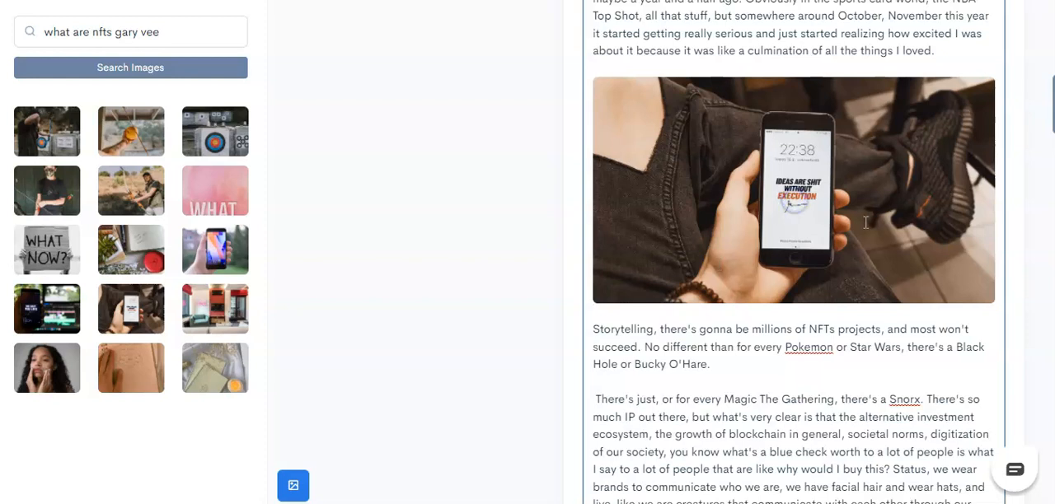
{"action": "mouse_move", "coordinate": [844, 202]}
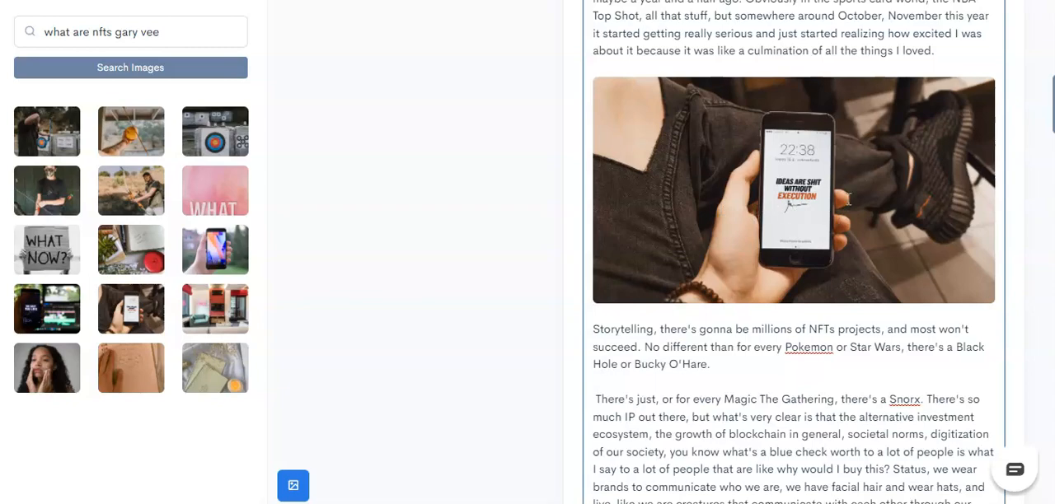
{"action": "scroll", "scroll_direction": "down", "scroll_amount": 3}
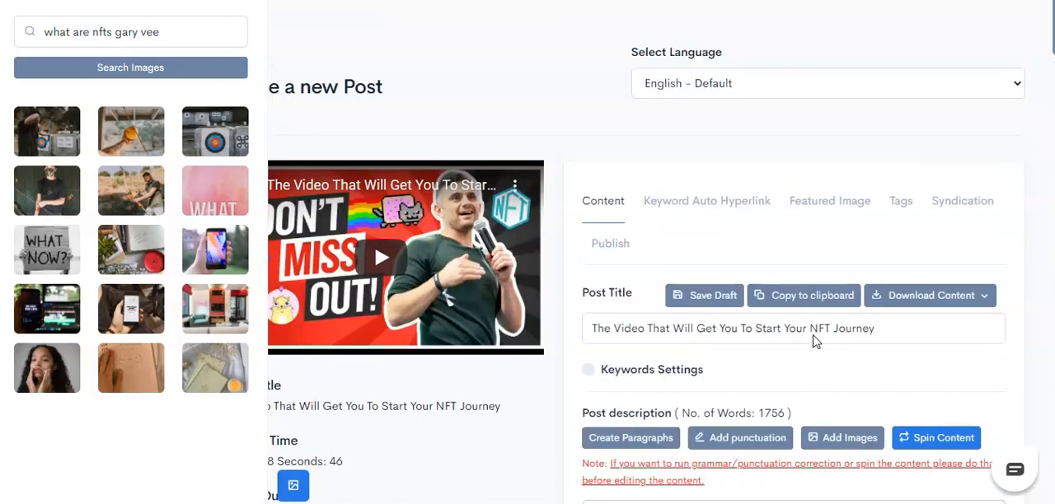
- Review keyword auto-hyperlink settings, the video-thumbnail featured image, and the Gary Vee tags
{"action": "scroll", "scroll_direction": "down", "scroll_amount": 3}
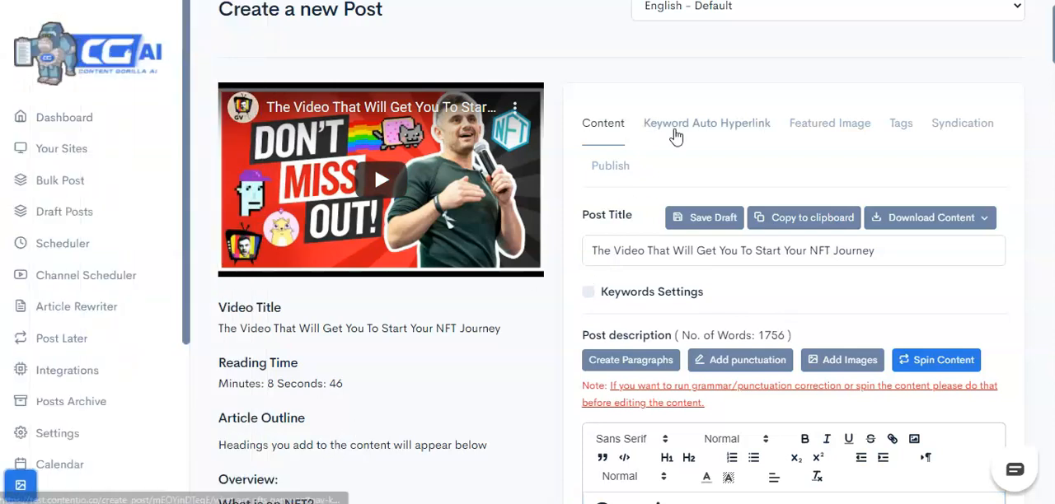
{"action": "left_click", "coordinate": [706, 123]}
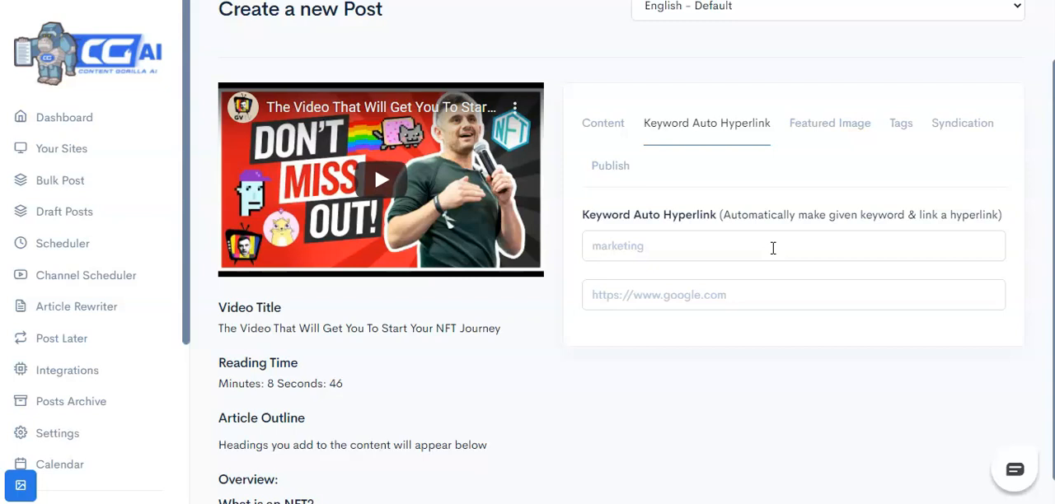
{"action": "left_click", "coordinate": [829, 123]}
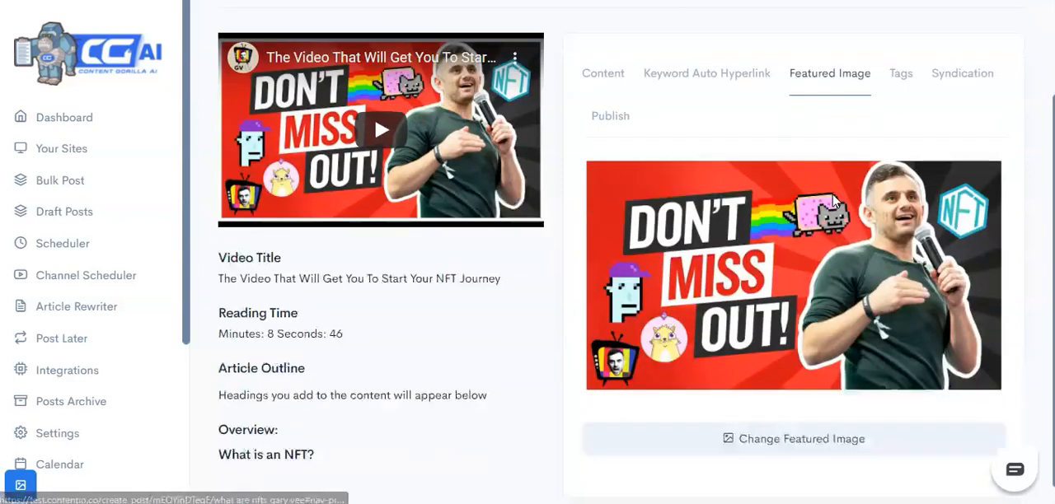
{"action": "scroll", "scroll_direction": "down", "scroll_amount": 3}
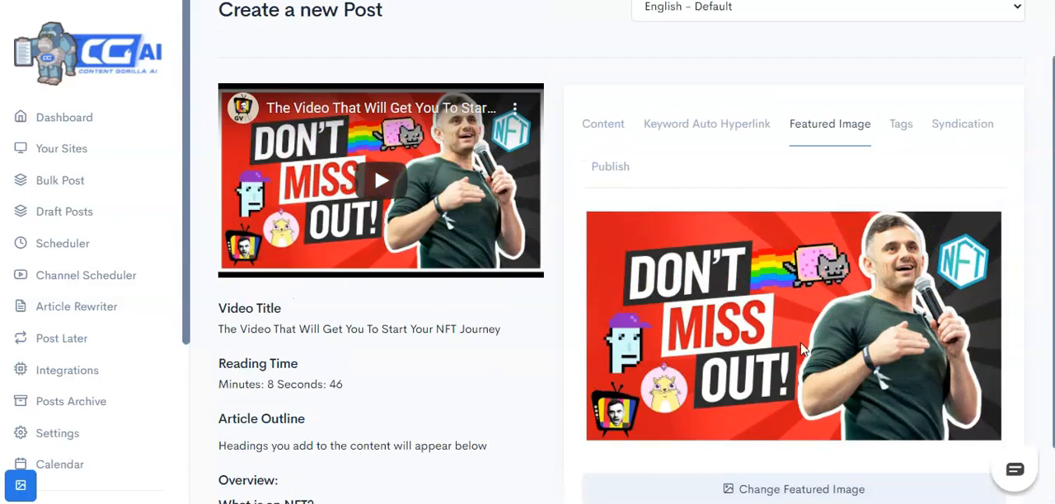
{"action": "left_click", "coordinate": [900, 124]}
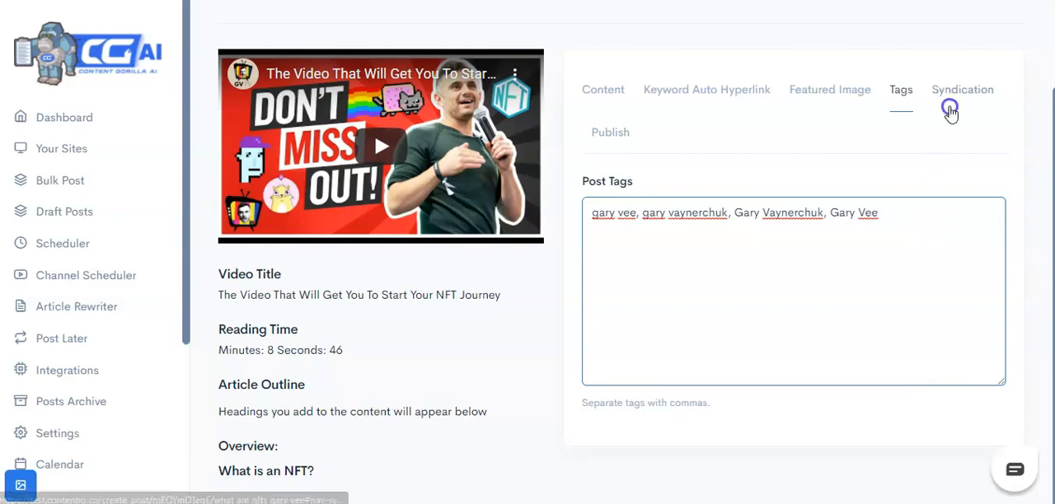
- Syndicate the social post to the Facebook live test group
{"action": "left_click", "coordinate": [961, 89]}
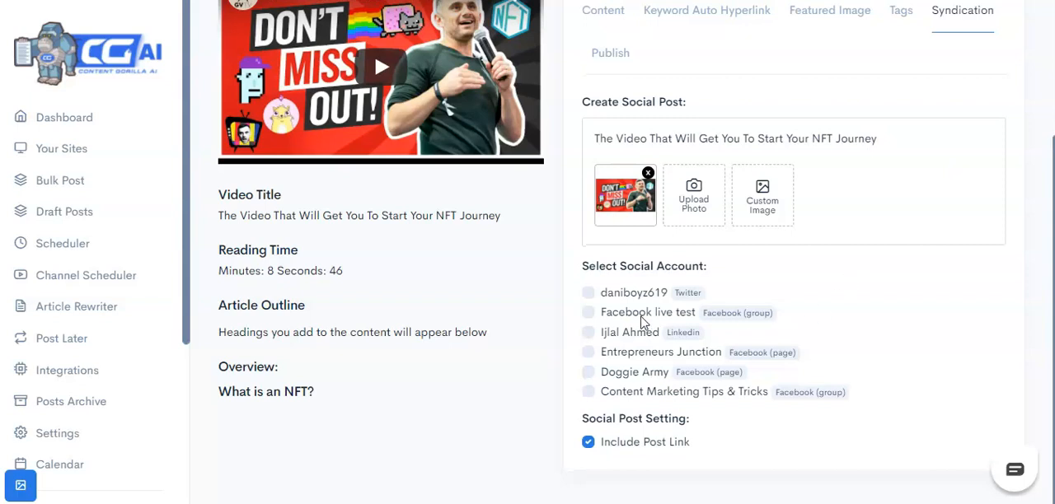
{"action": "left_click", "coordinate": [589, 313]}
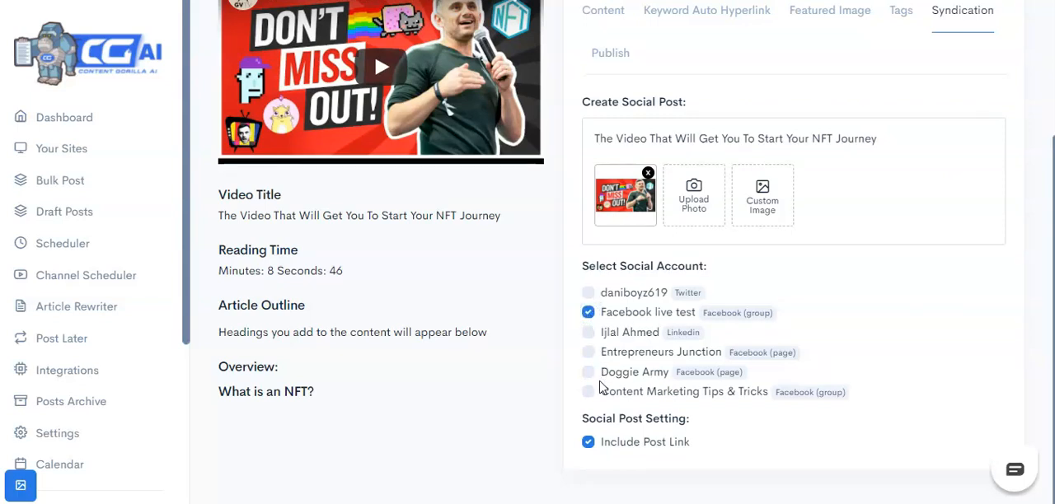
{"action": "left_click", "coordinate": [588, 372]}
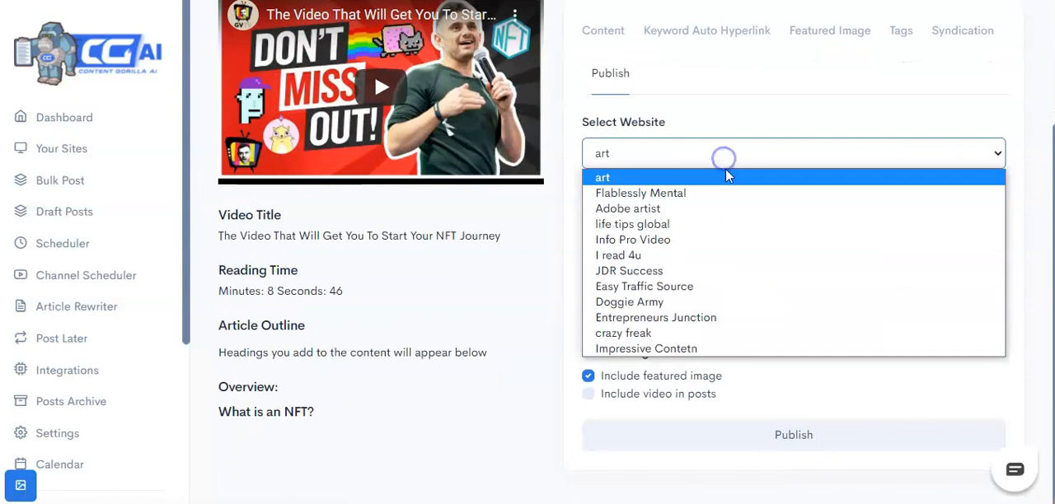
- Publish to the Impressive Contetn site under Blogging, then dismiss the success message
{"action": "left_click", "coordinate": [647, 348]}
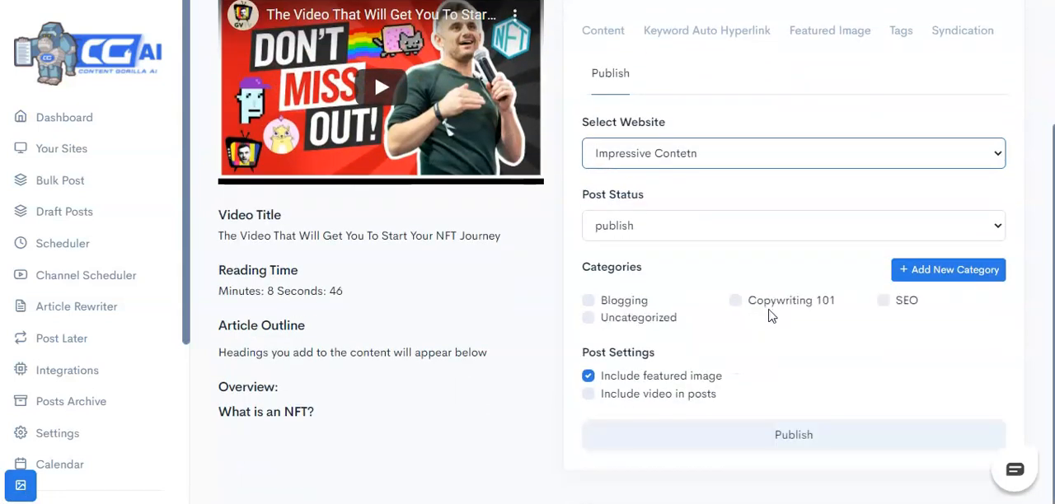
{"action": "left_click", "coordinate": [587, 300]}
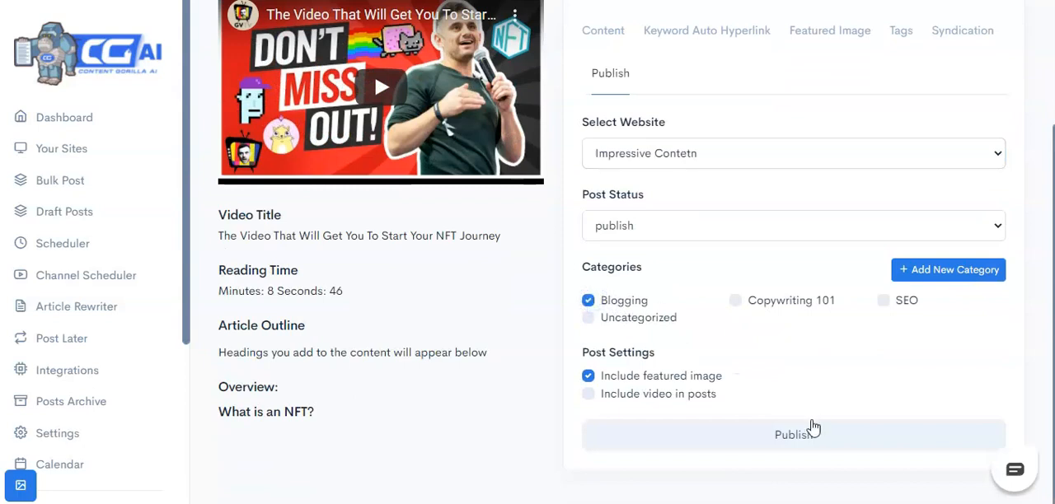
{"action": "left_click", "coordinate": [792, 435]}
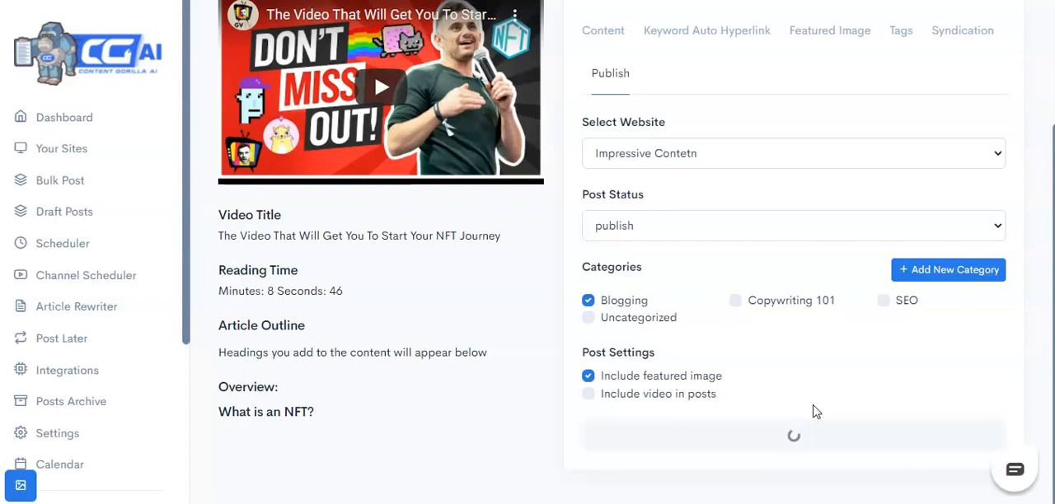
{"action": "left_click", "coordinate": [793, 435]}
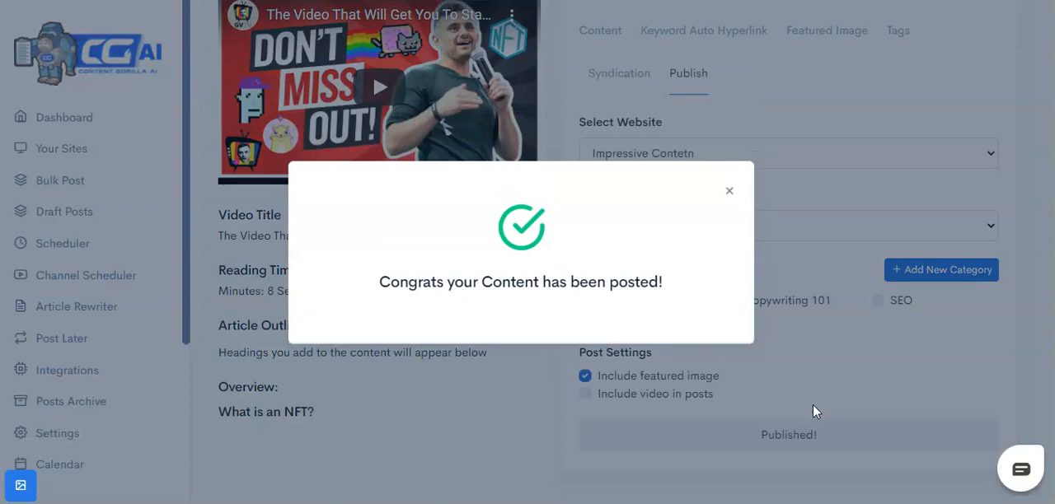
{"action": "left_click", "coordinate": [729, 191]}
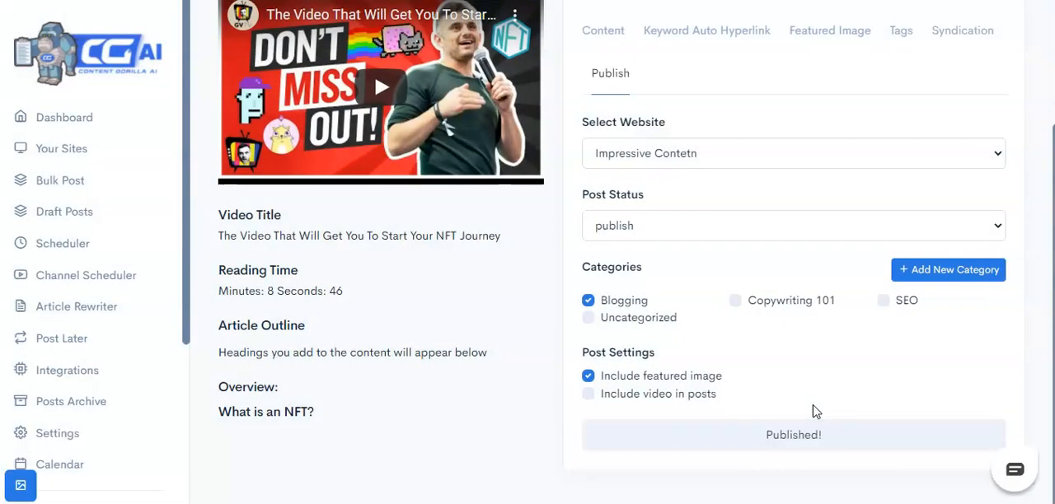